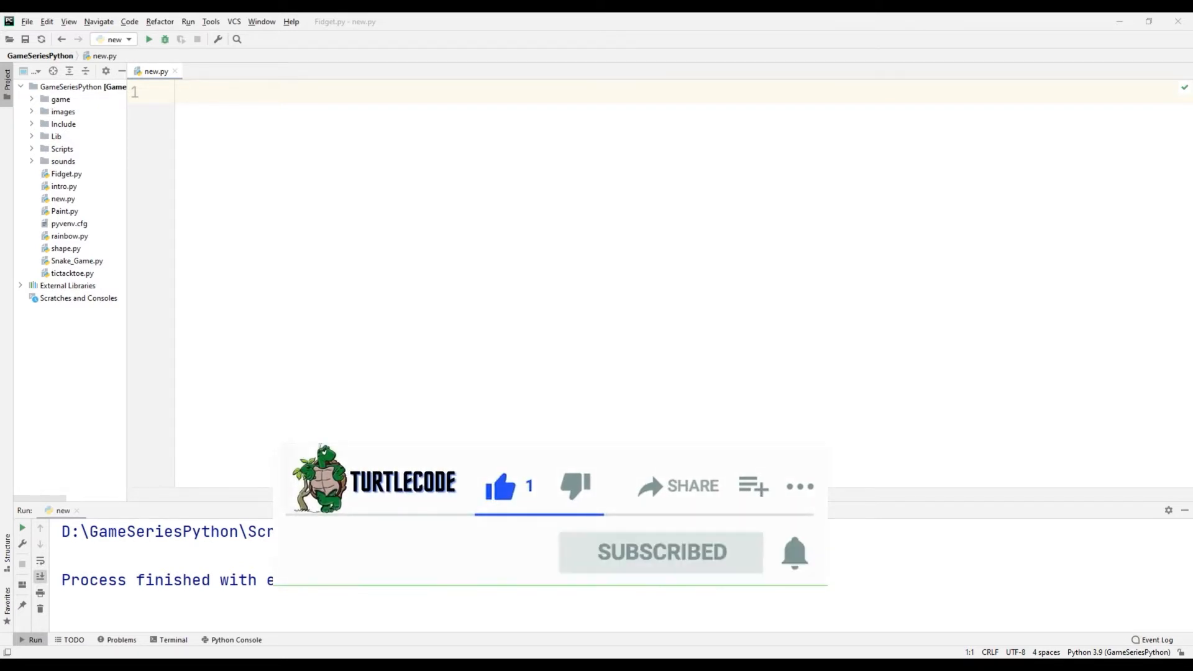
- Write import turtle, import time, turtle.getscreen() and turtle.mainloop() in new.py and run it
type("i")
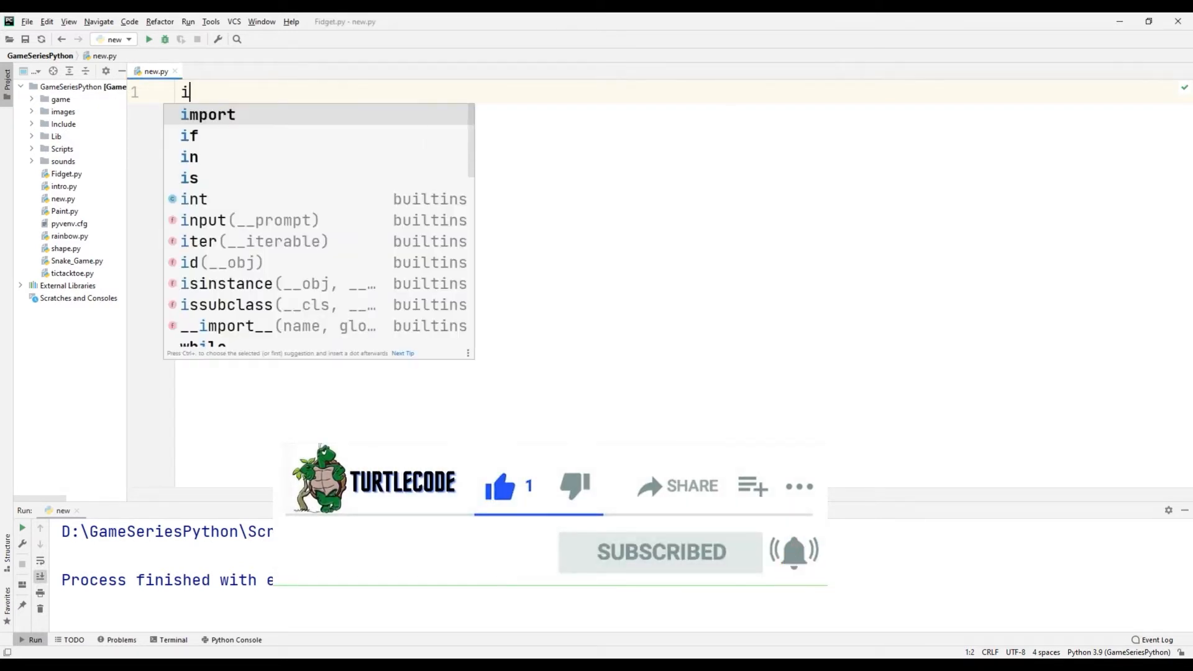
key("enter")
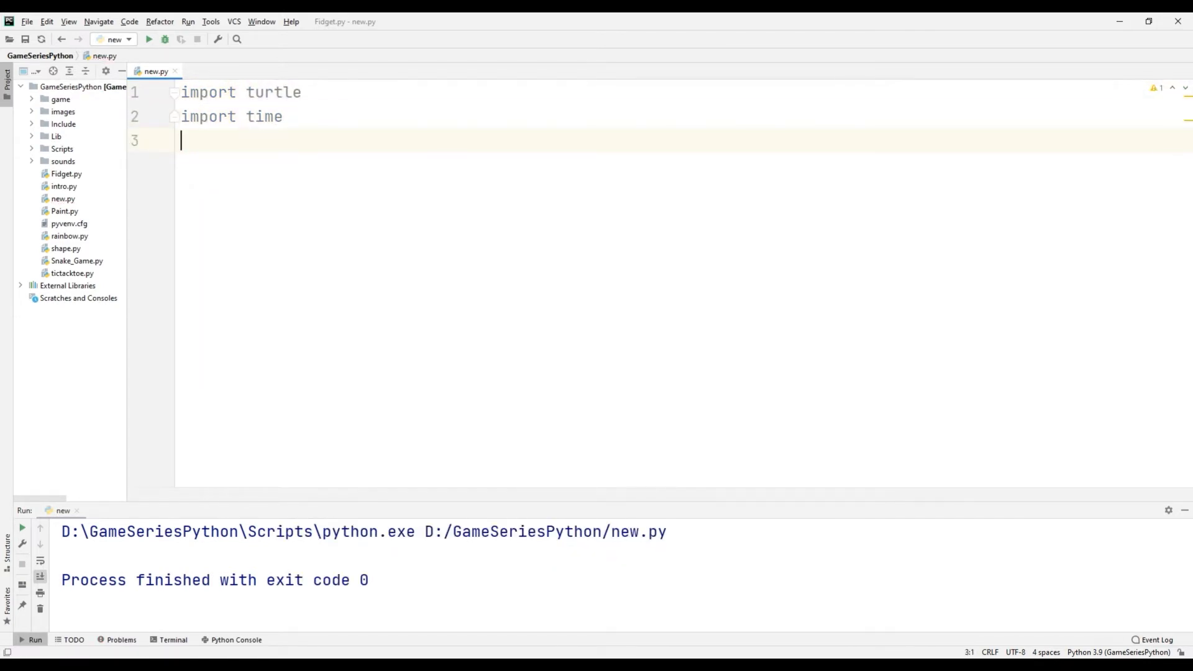
type("turtle.getscreen()")
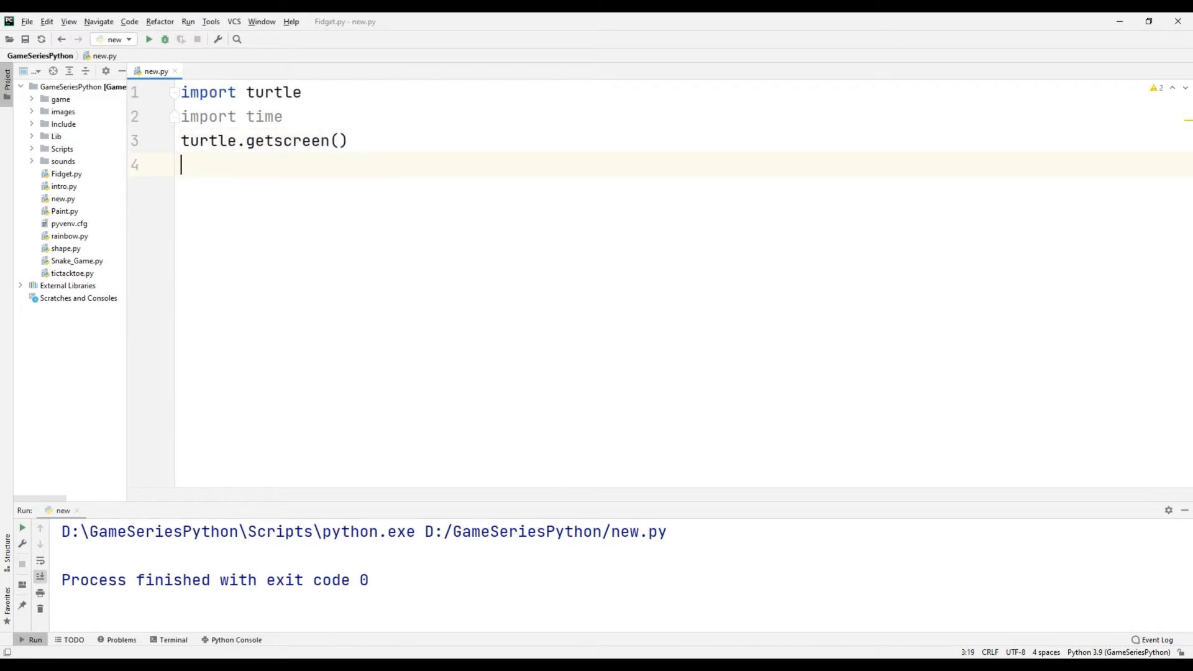
type("turtle.mainloop(")
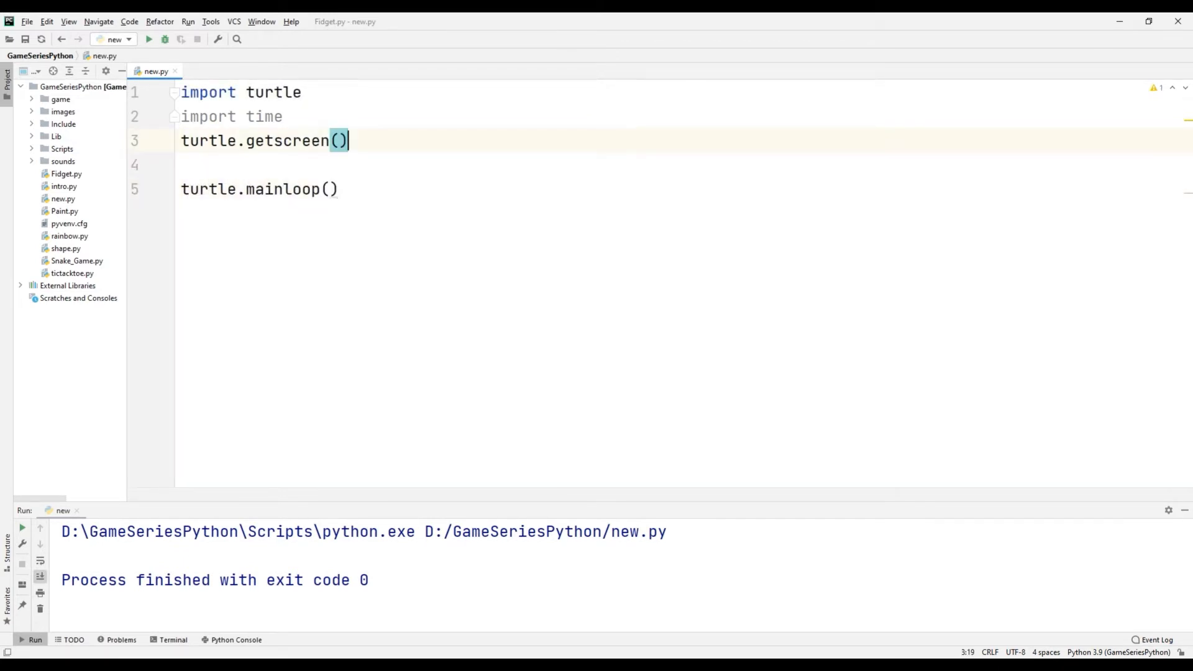
left_click(148, 39)
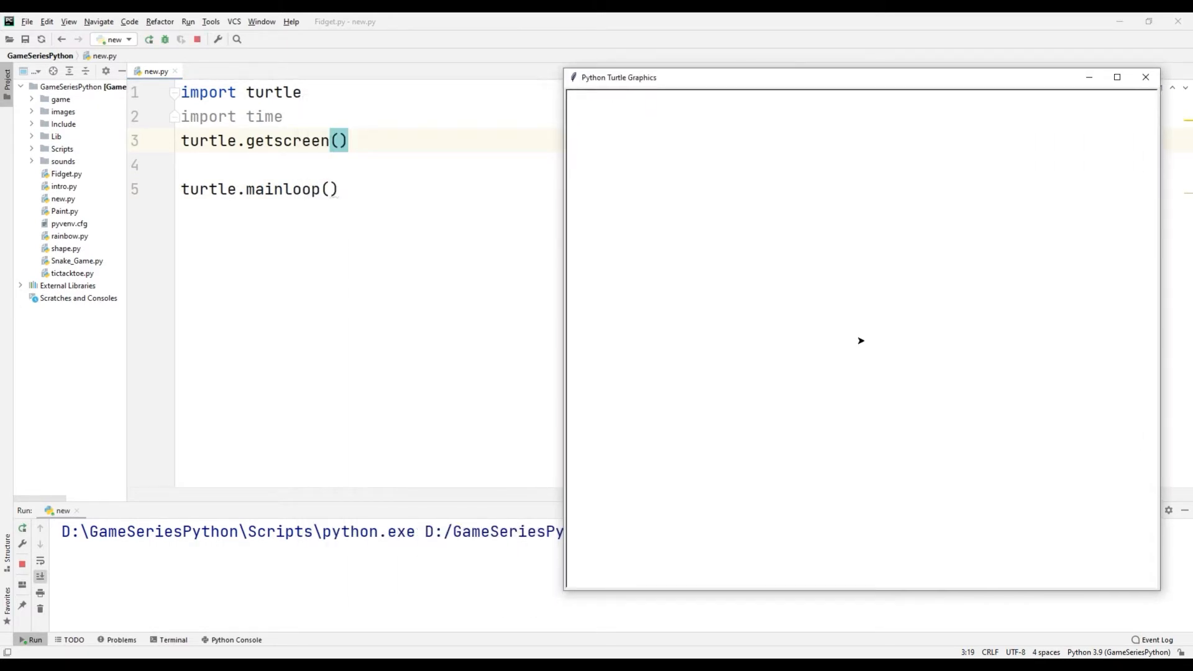
- Add turtle.turtlesize(3) and turtle.color("blue"), then stop and rerun to show the big blue arrow
left_click(1145, 78)
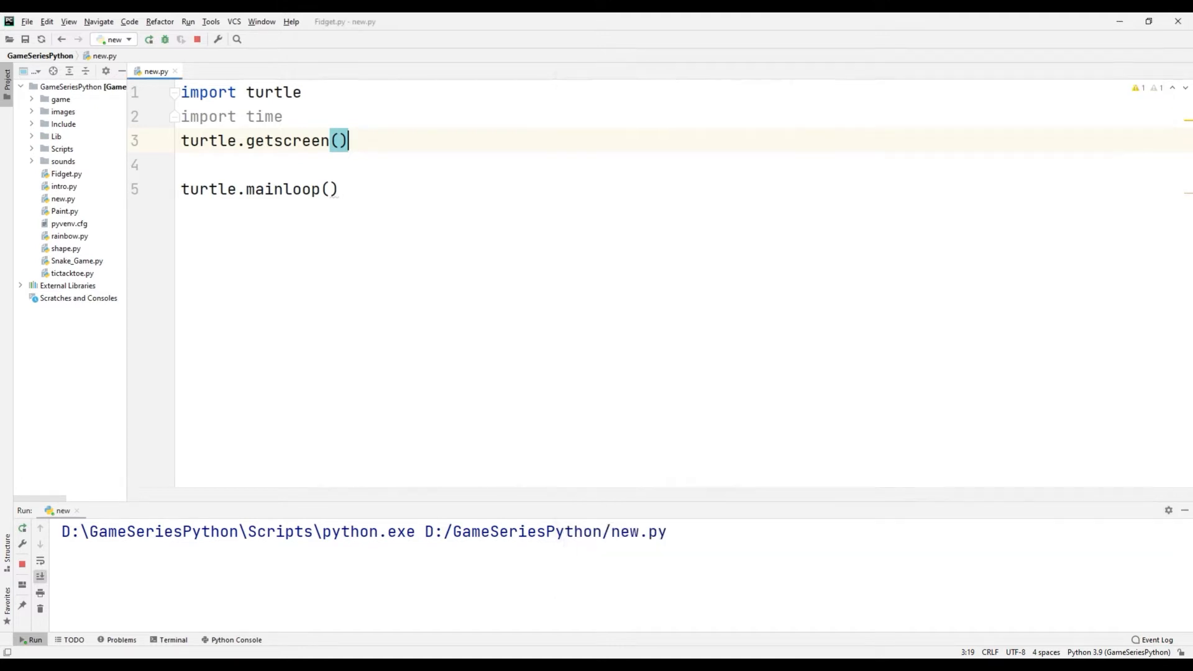
type("turtle.")
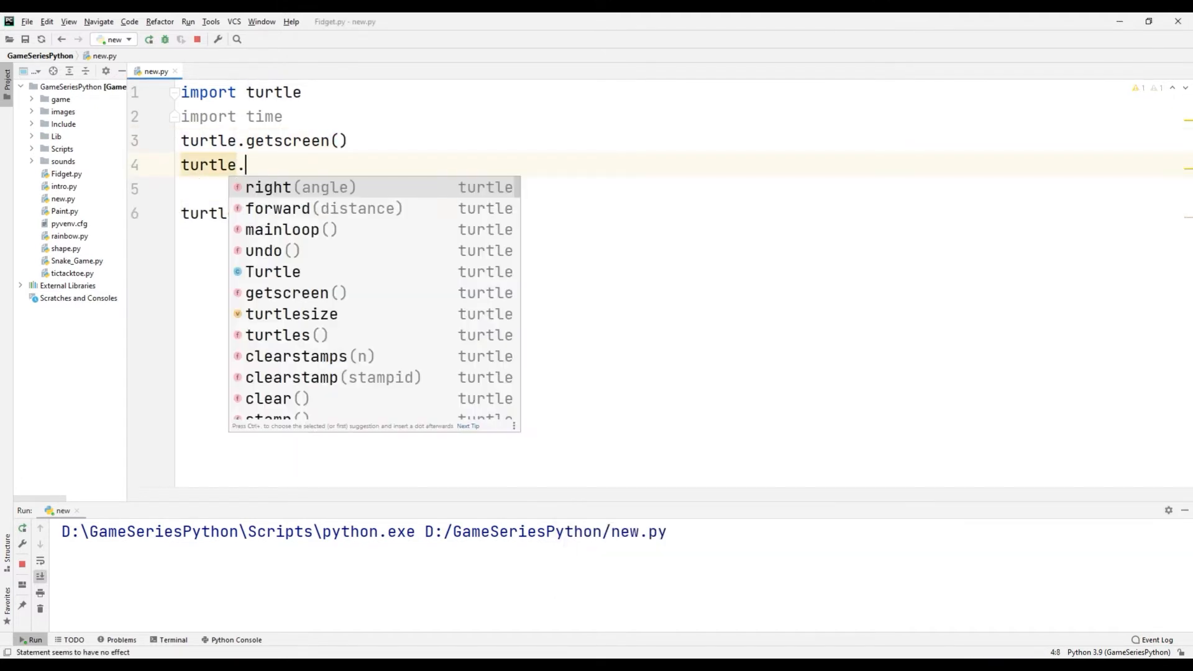
type("turtlesize(3")
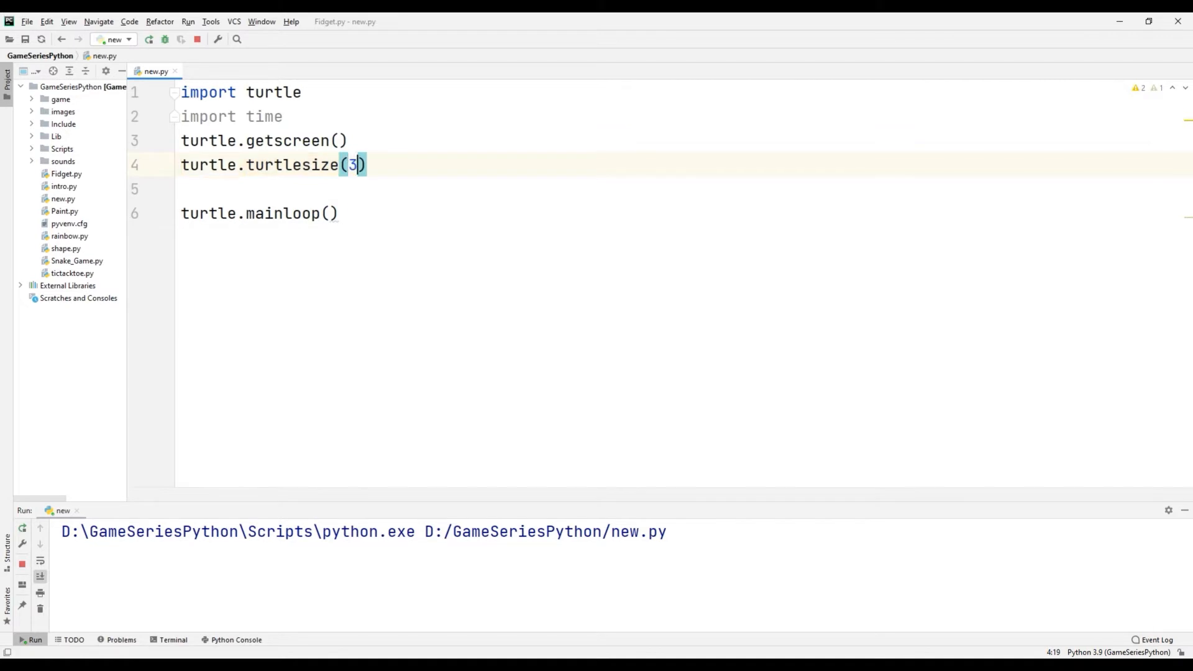
type("turtle.")
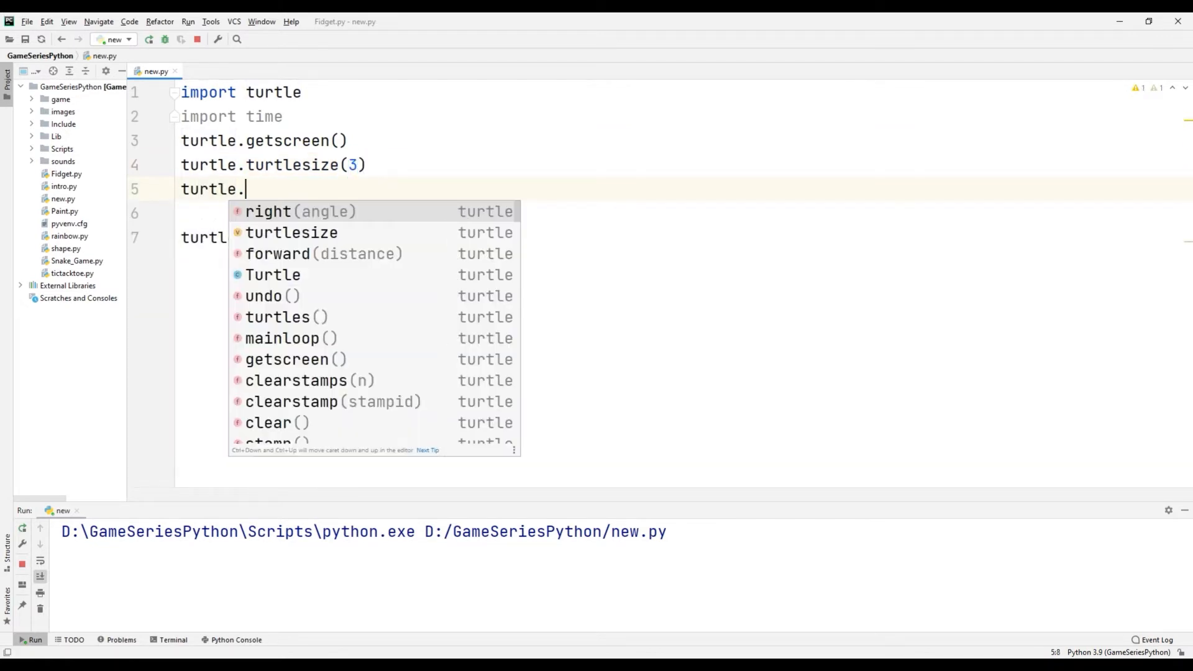
type("color(\"bl\")")
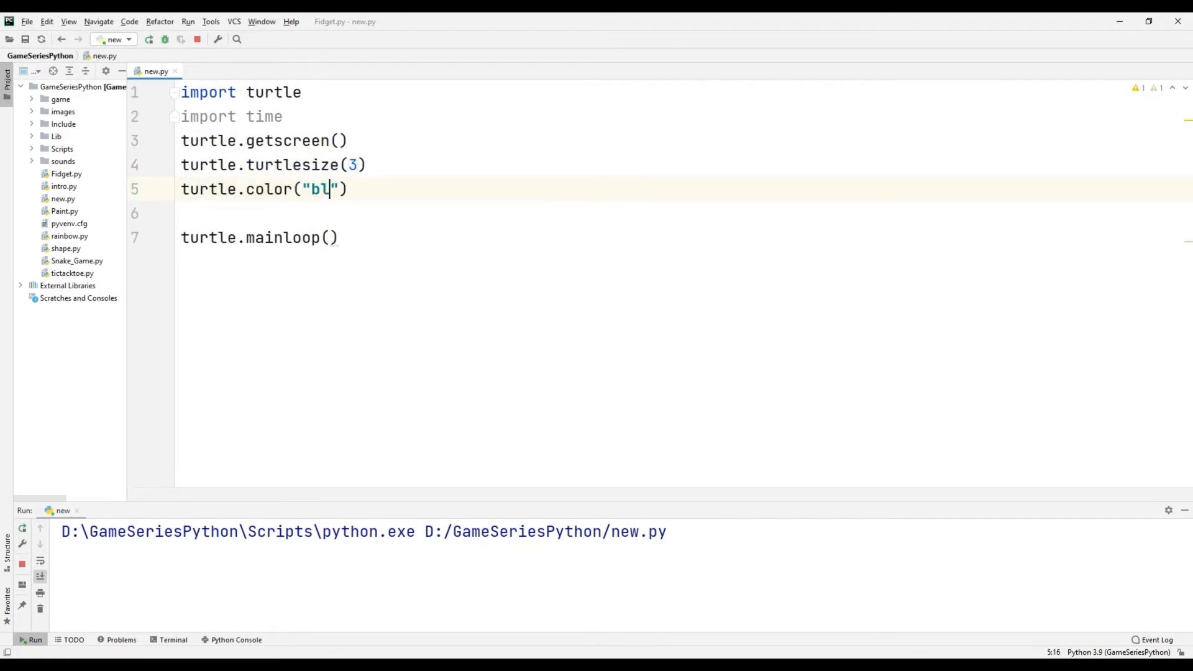
left_click(150, 39)
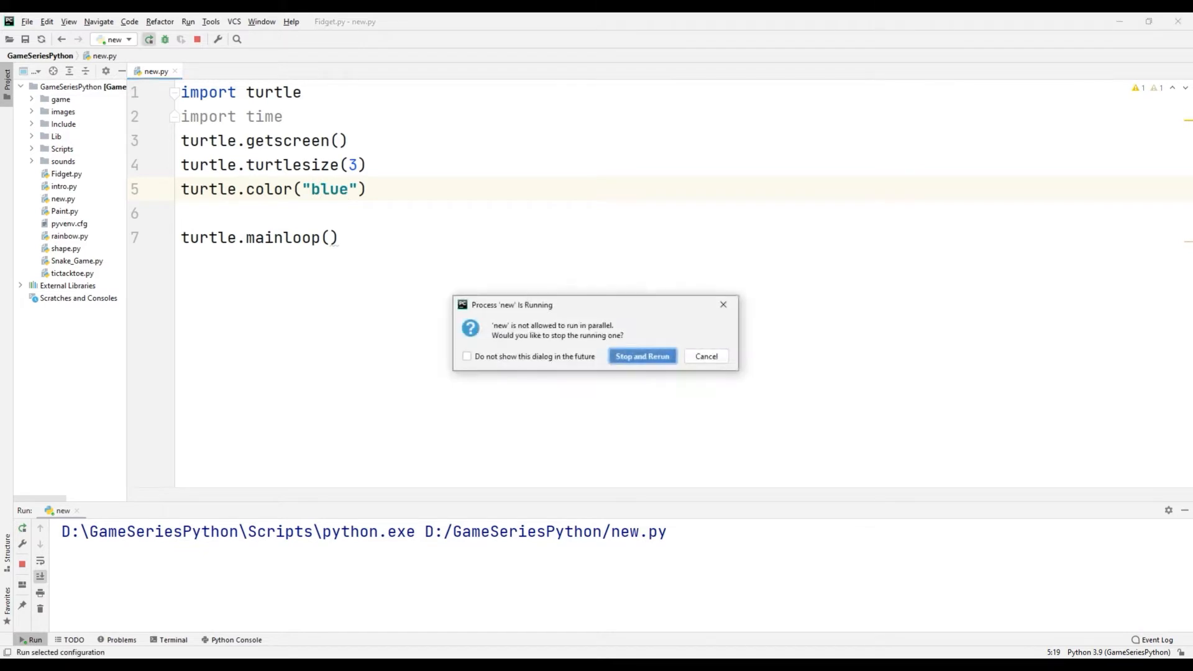
left_click(642, 356)
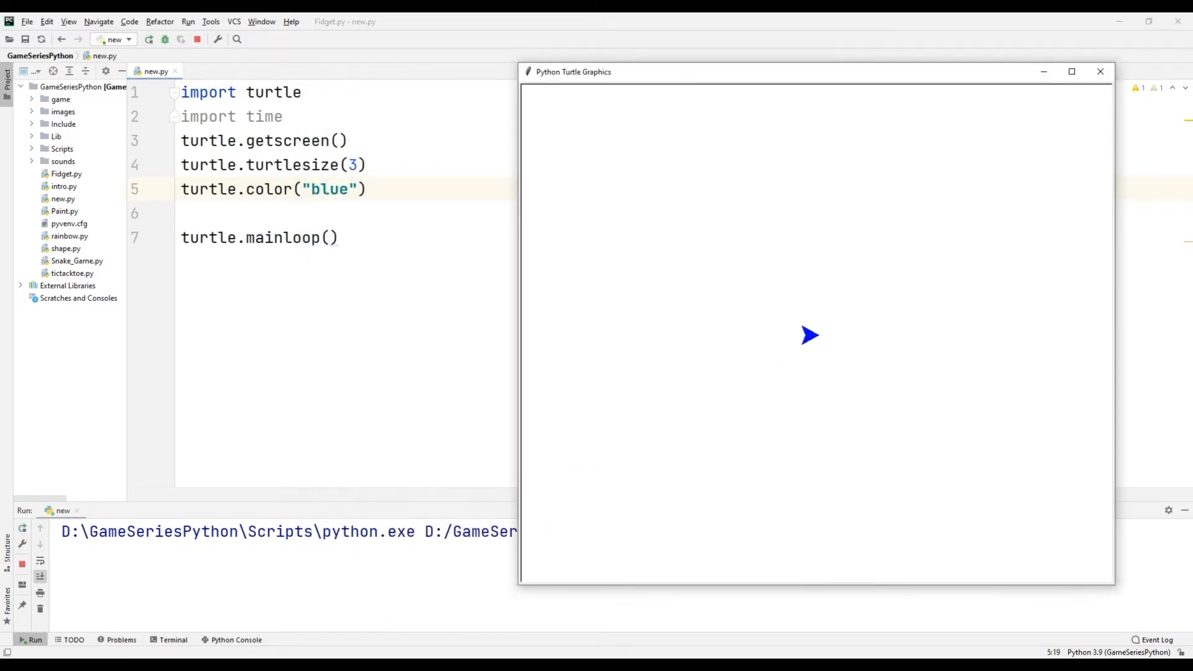
- Add turtle.forward(100), turtle.right(90), turtle.forward(100), remove the stamp line and start a line above for a loop
type("tu")
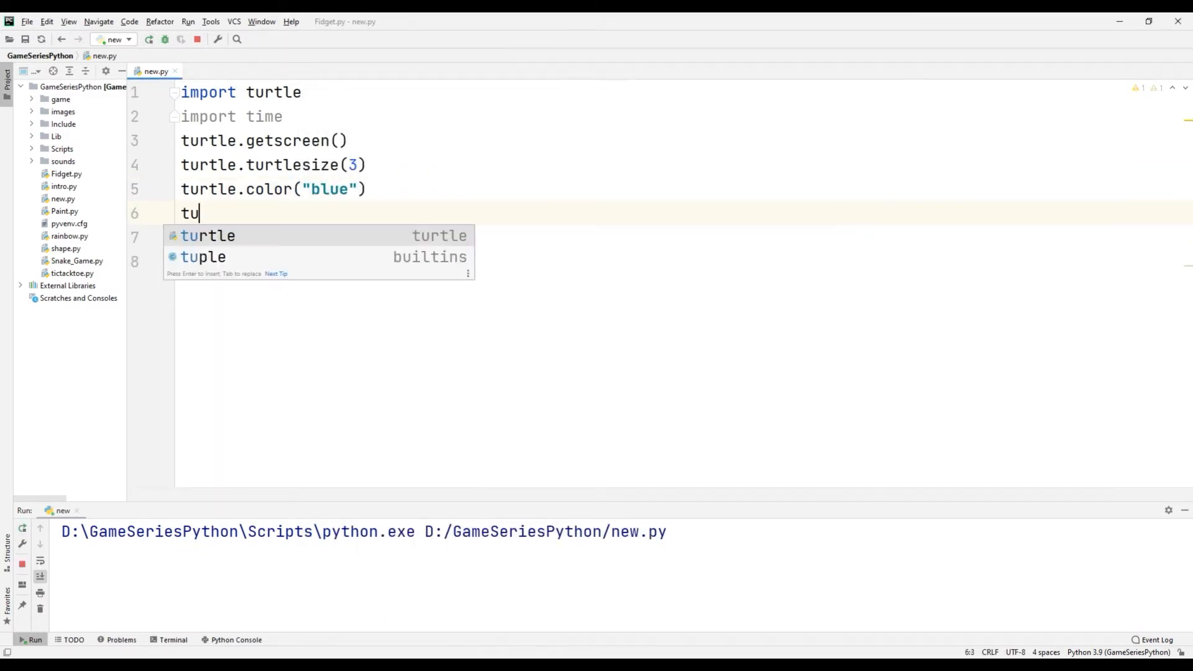
type("rtle.forward(100")
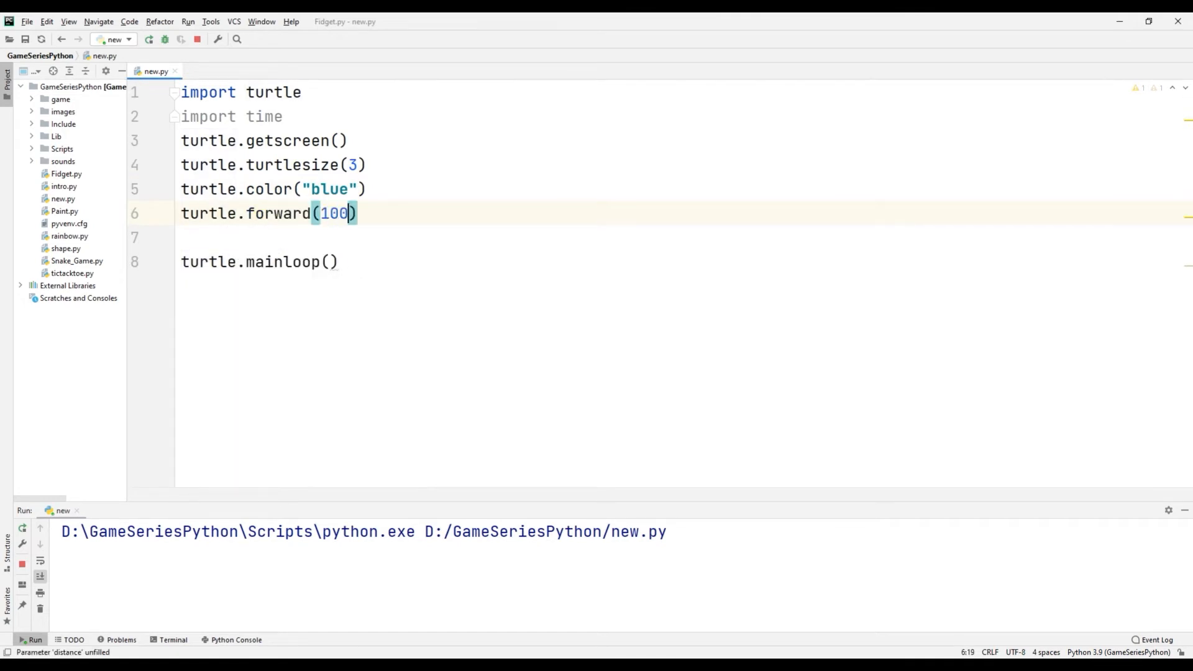
type("turtle.right(90")
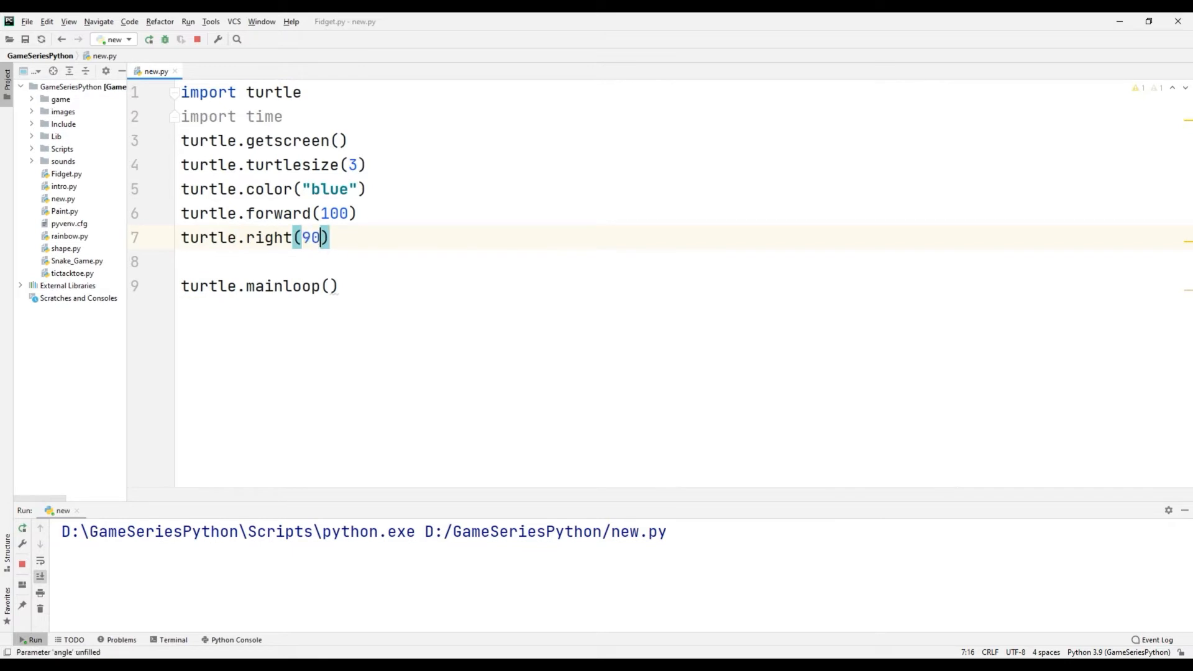
type("turtle.stamp(")
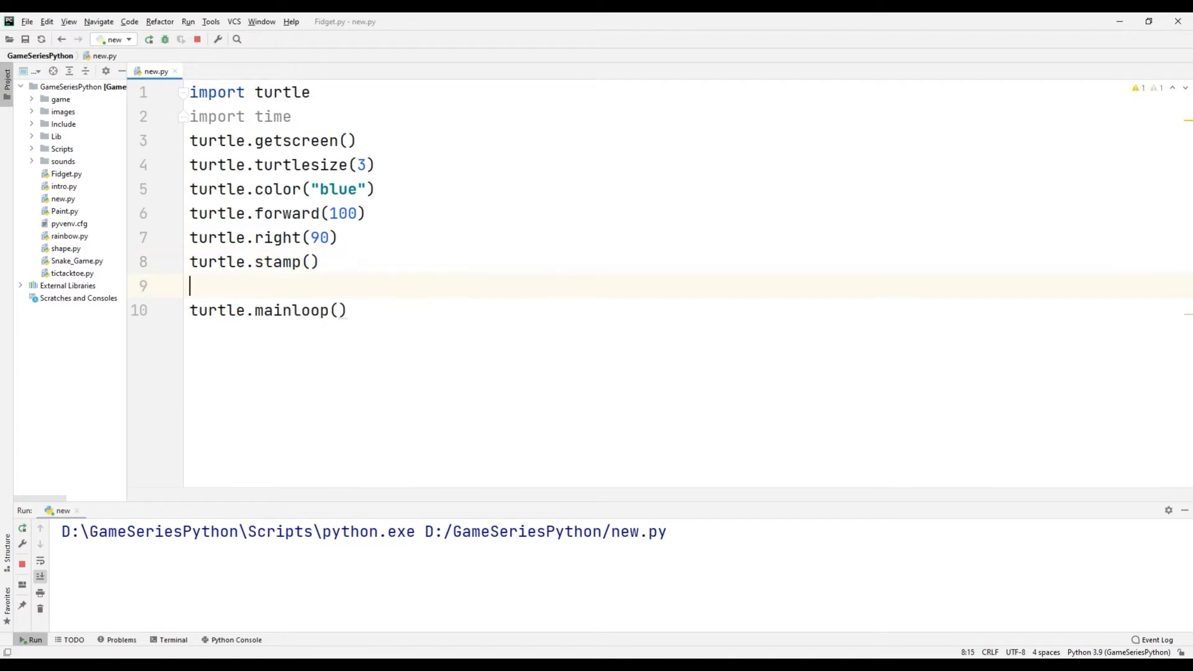
type("turtle.forward(100")
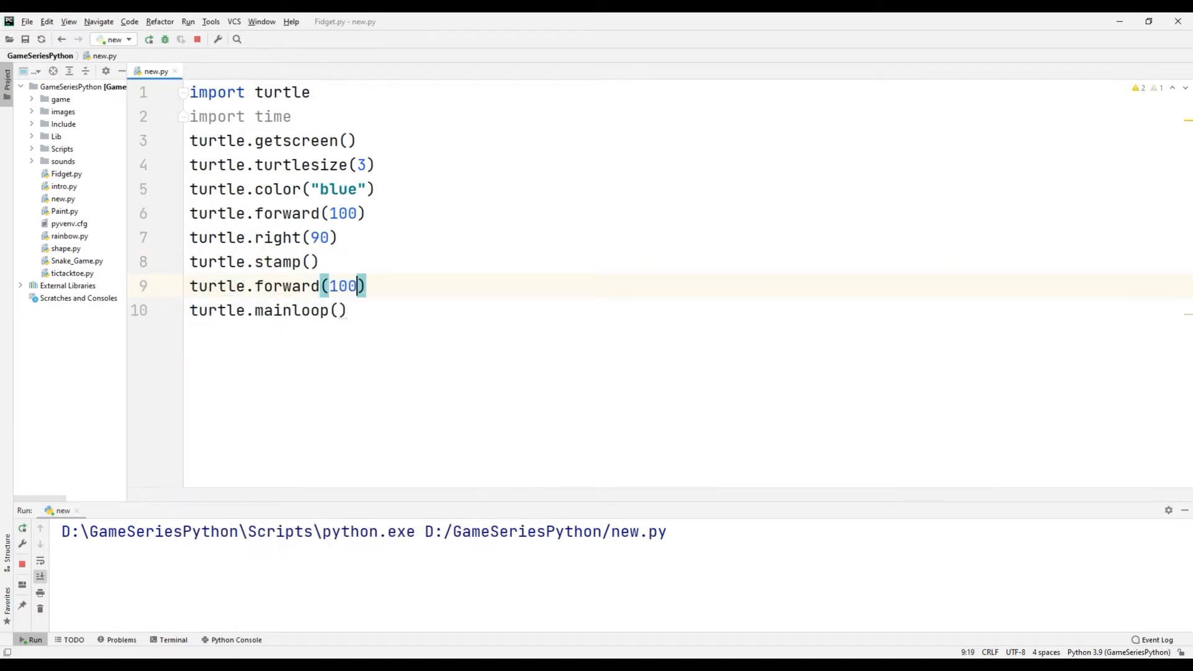
left_click(149, 39)
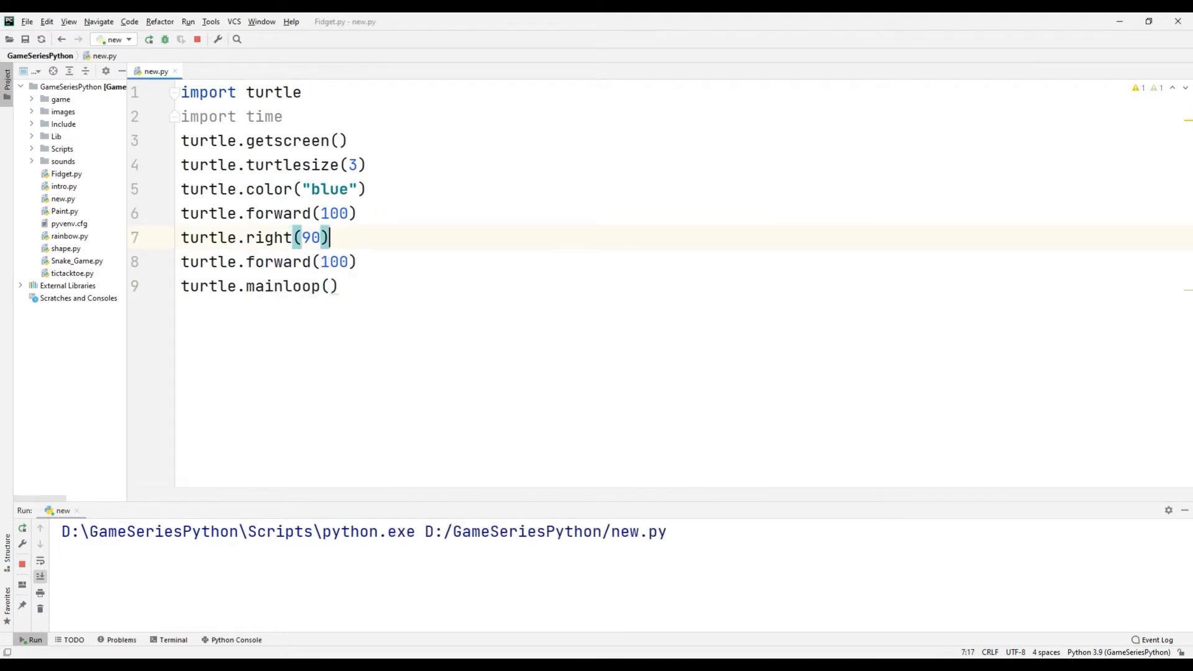
left_click(164, 38)
type("for")
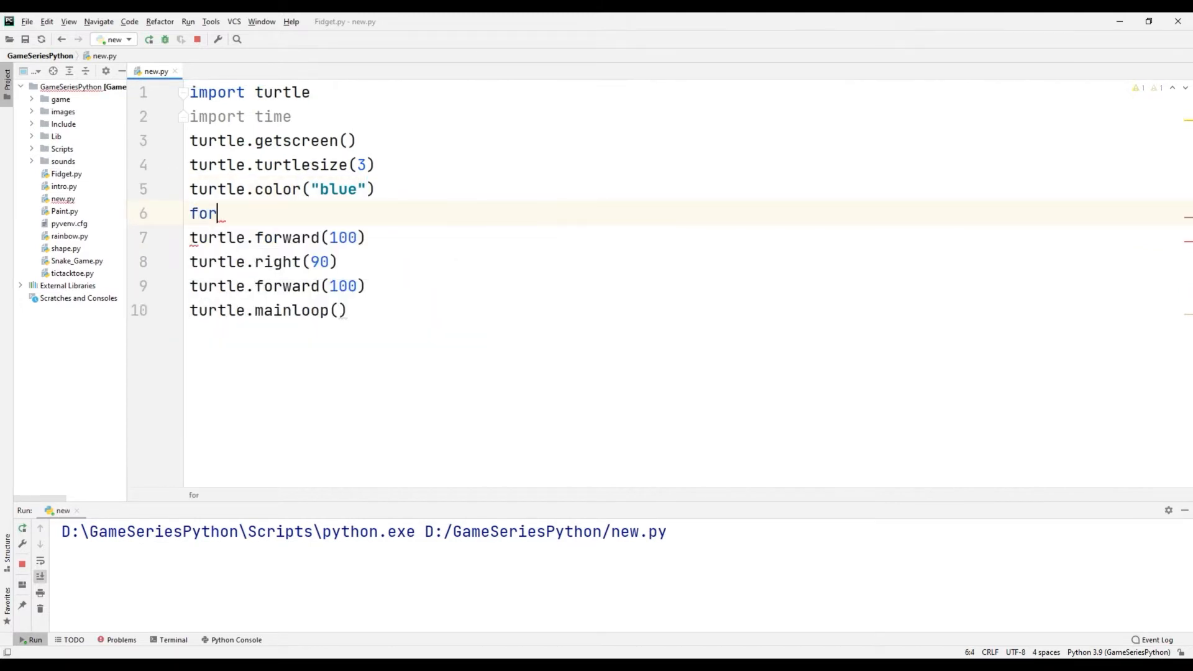
- Complete 'for i in range(4):' around forward, turtle.stamp() and right, then run to stamp four arrows on a square
type("i in range")
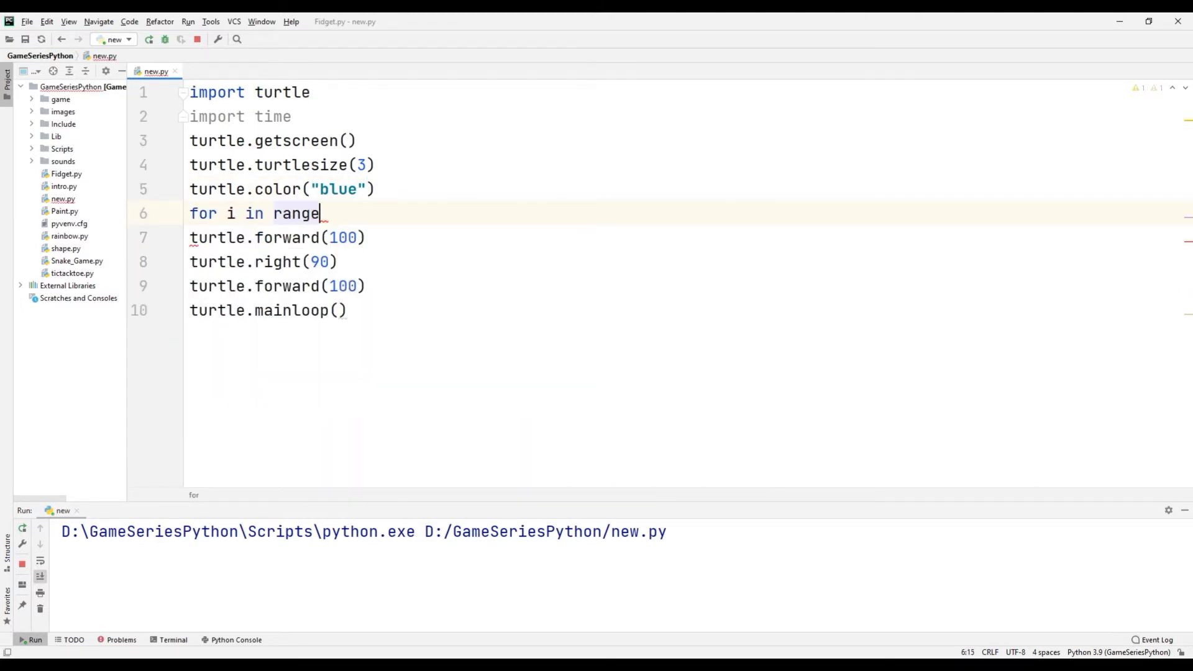
type("(4):")
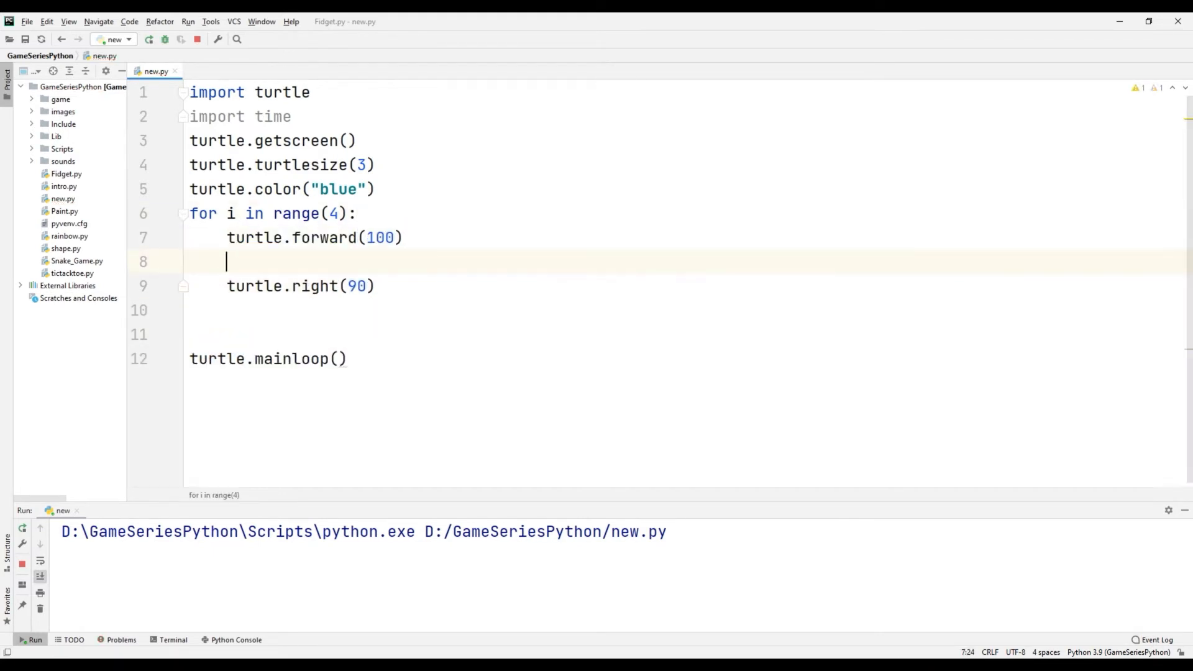
type("turtle.st")
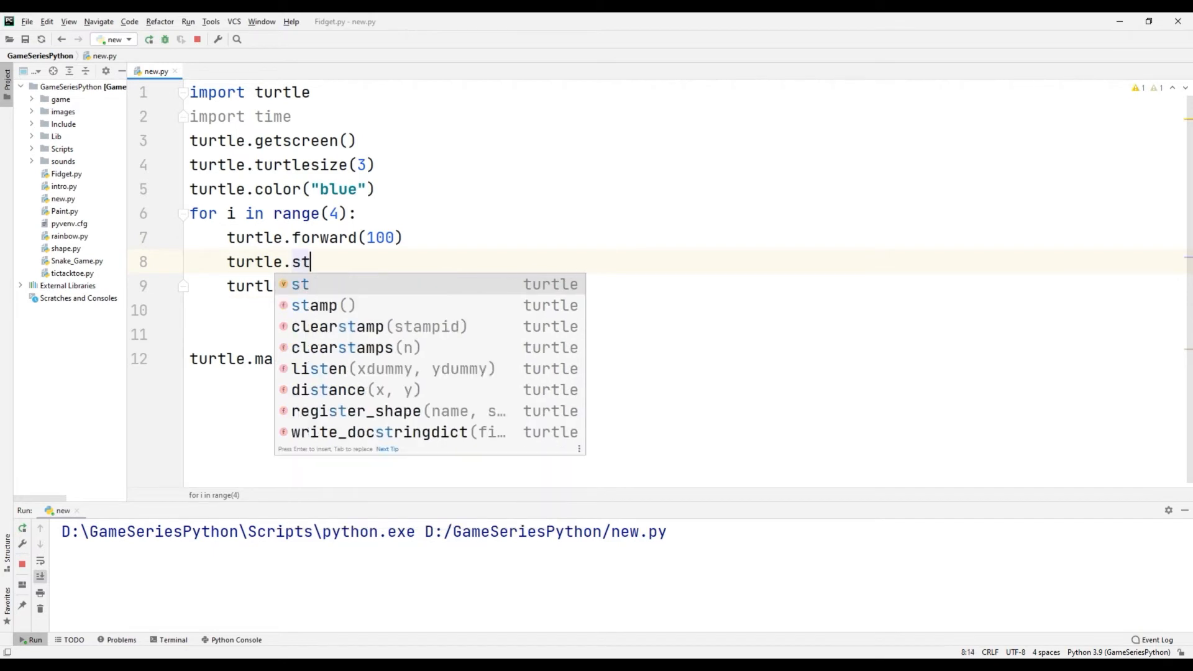
left_click(313, 305)
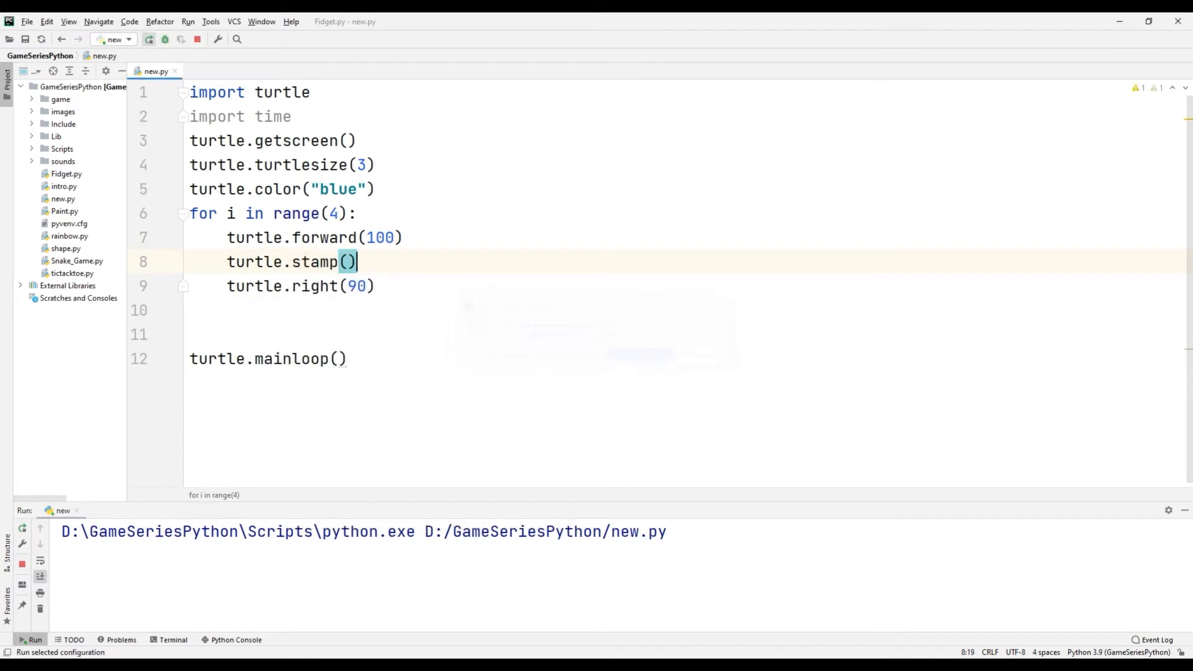
left_click(148, 39)
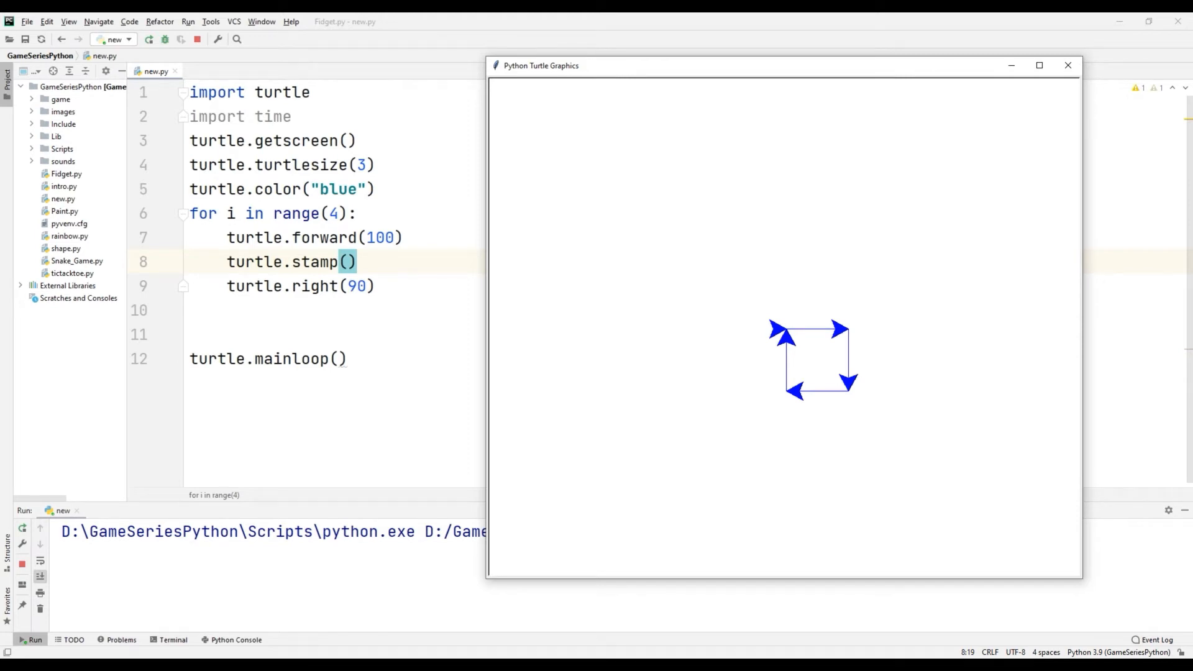
- Write 'for i in range(8):' below the square loop for repeated turtle.undo()
type("for i in r")
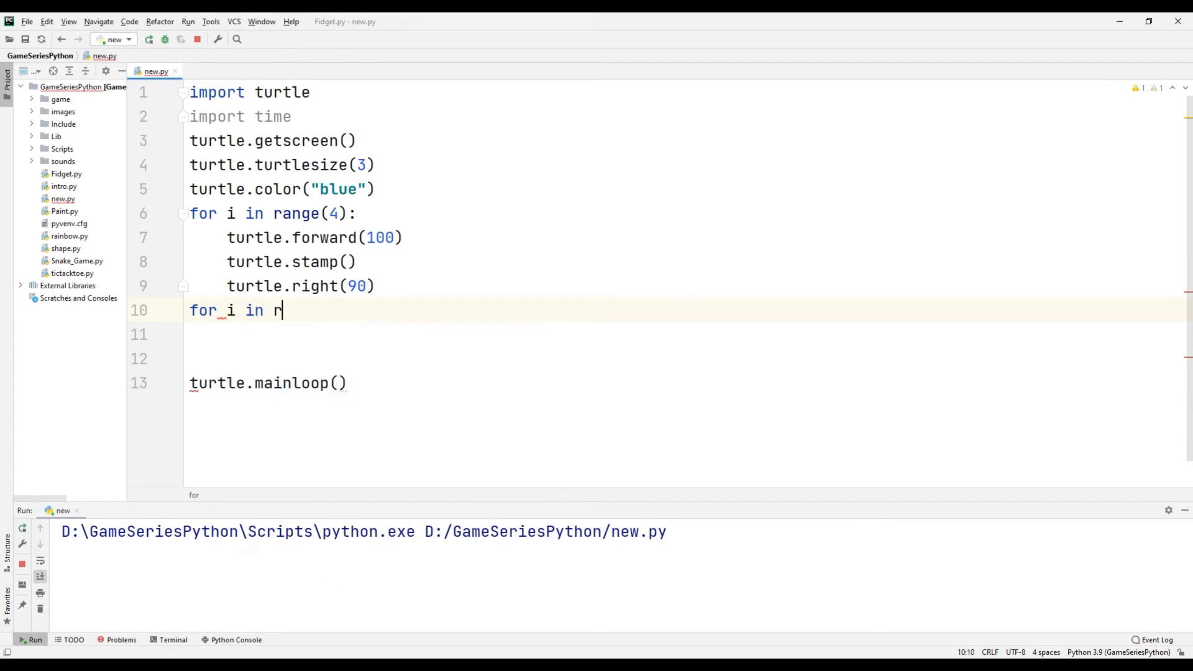
type("ange()")
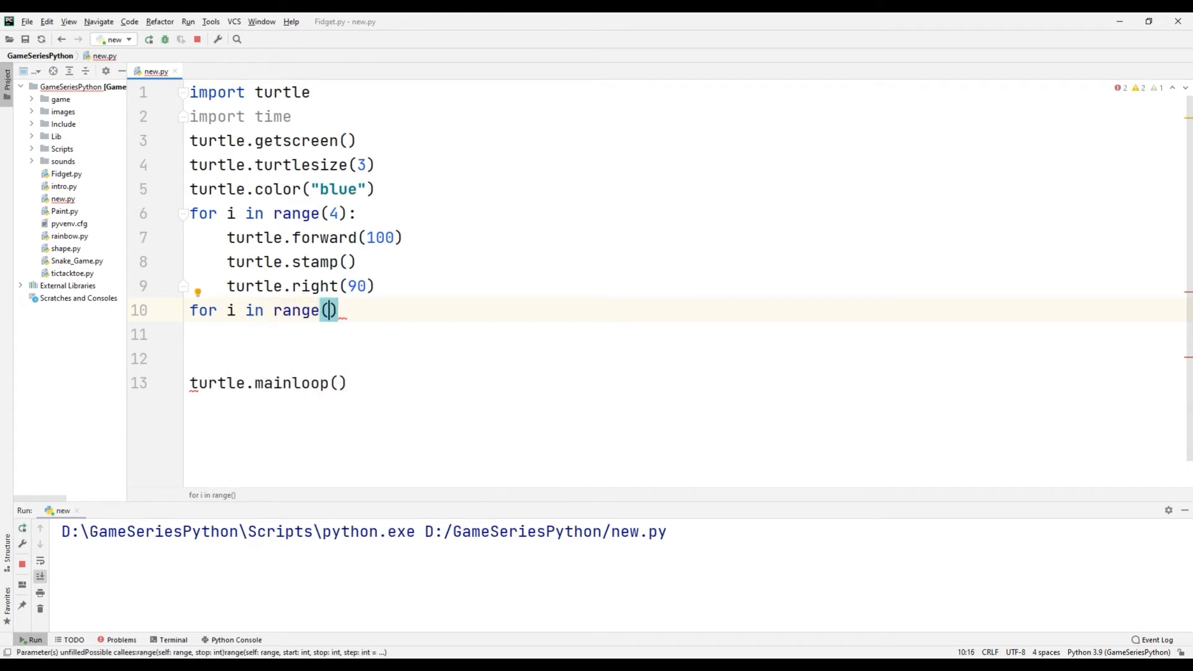
type("8):")
type("turtle.undo()")
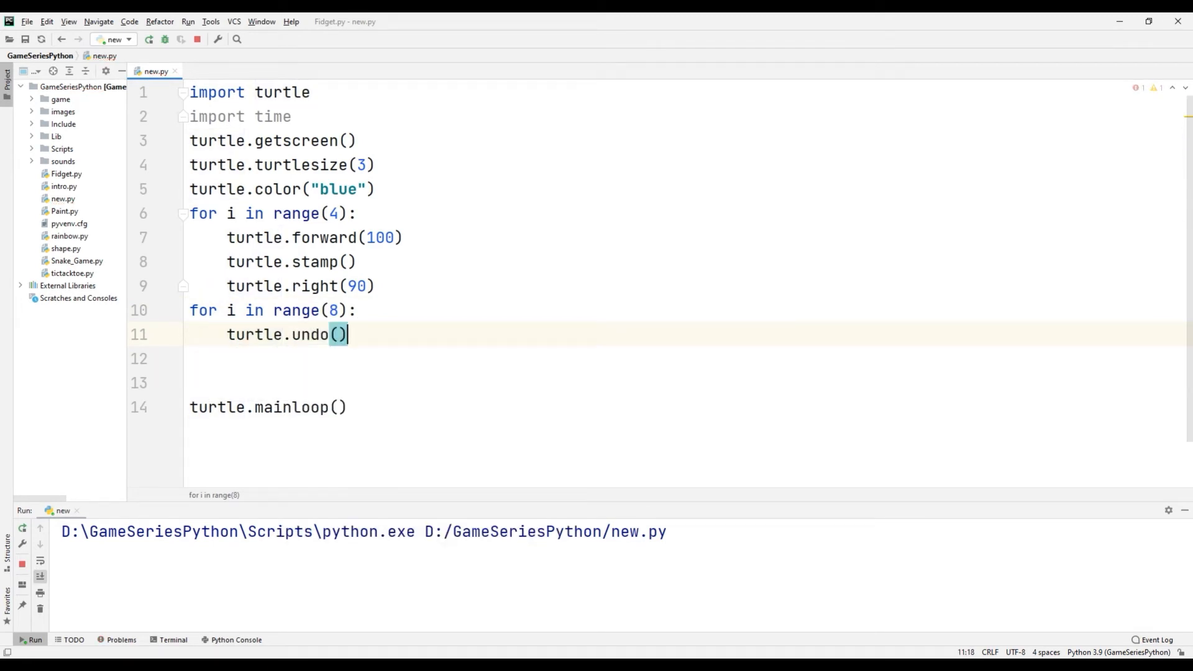
- Stop and rerun the script to watch the eight undos erase the square, then close the turtle window
left_click(149, 39)
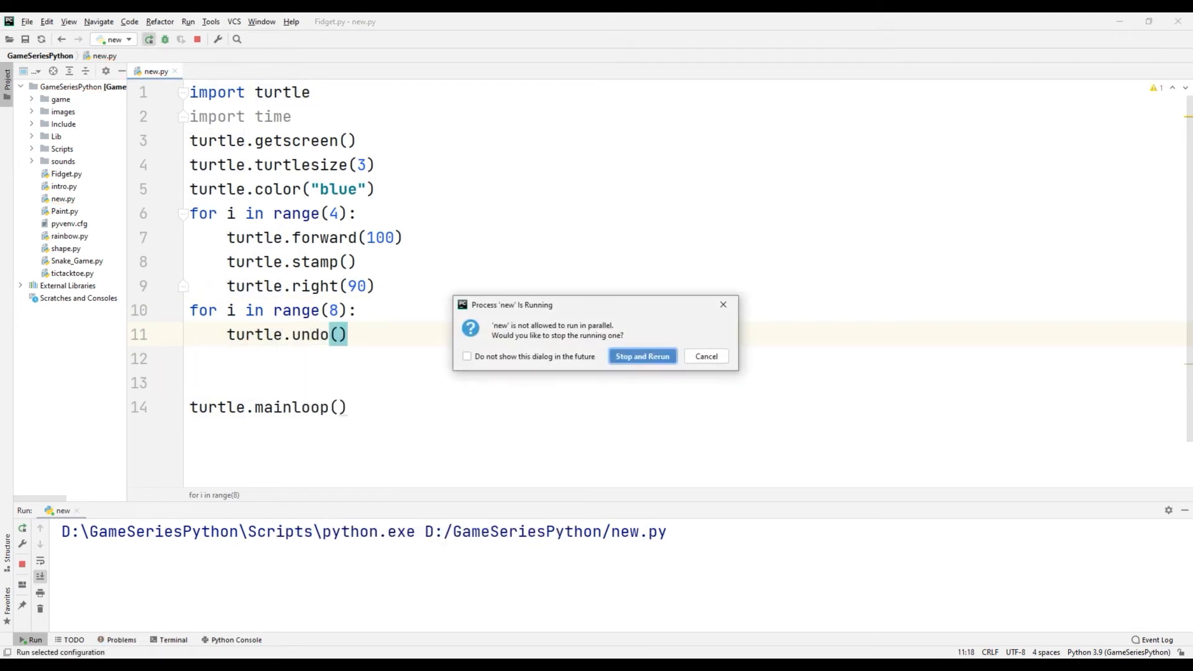
left_click(642, 357)
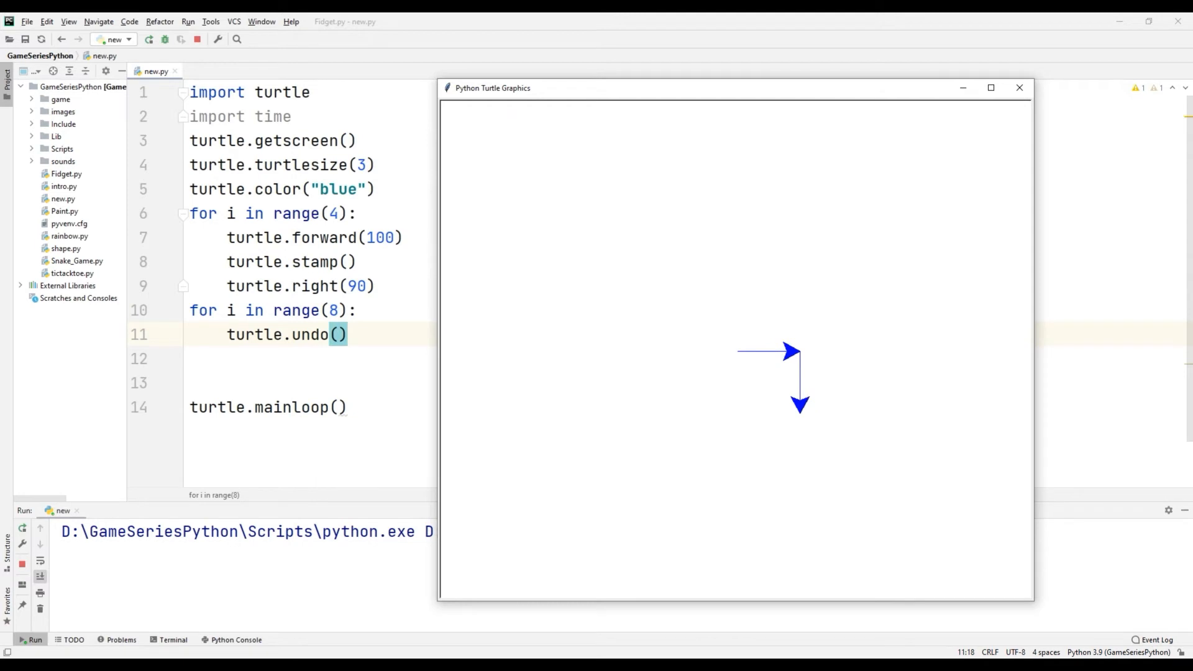
left_click(1018, 87)
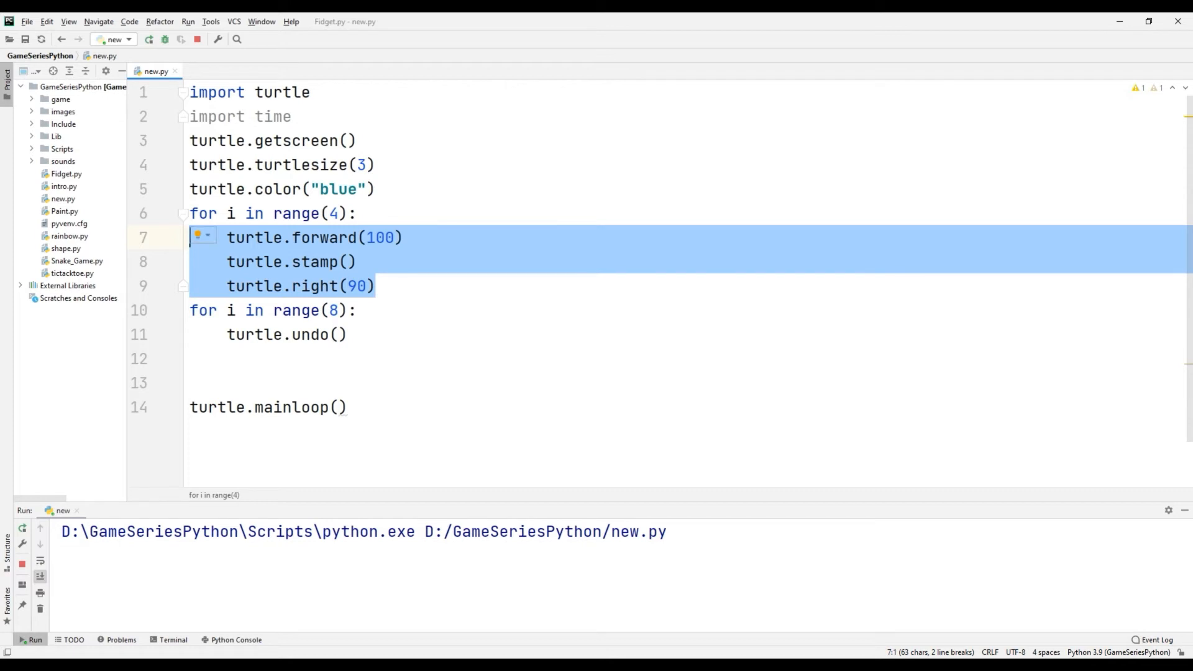
- Change the undo loop's range from 8 to 12
left_click(330, 213)
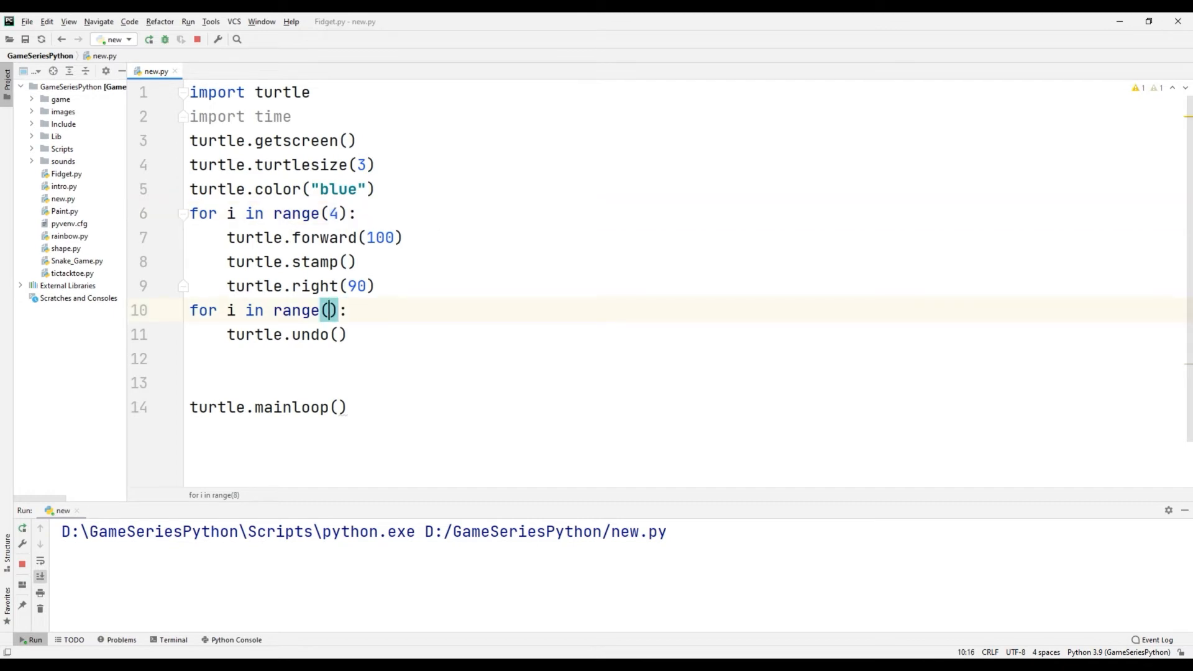
type("12")
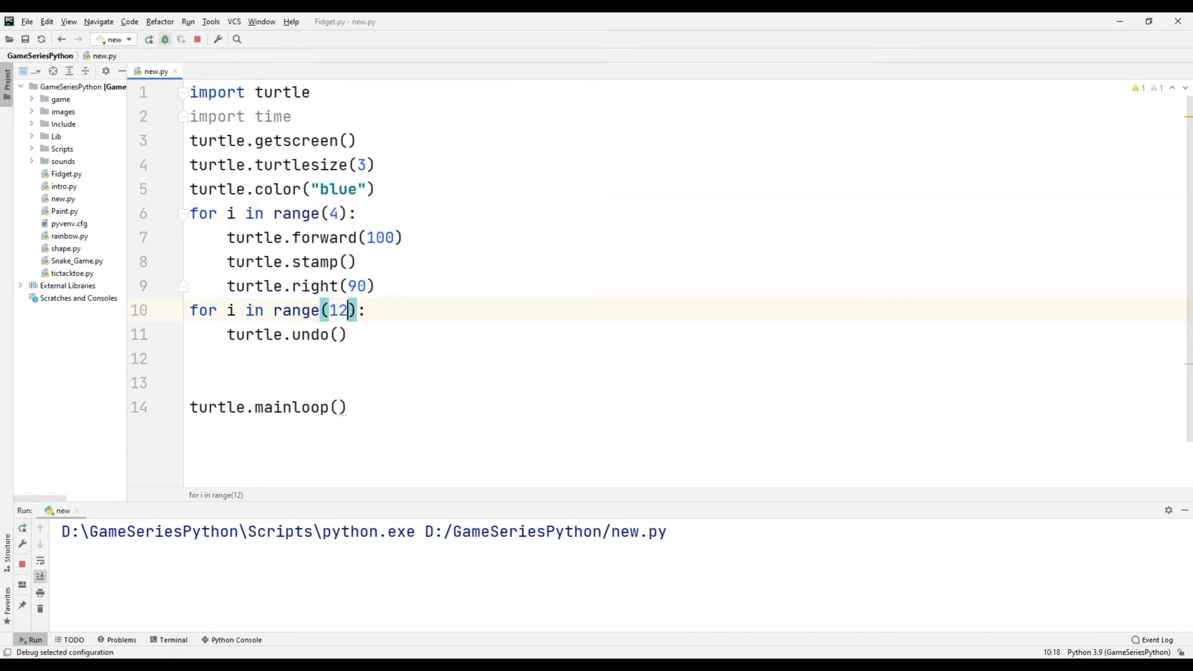
left_click(149, 39)
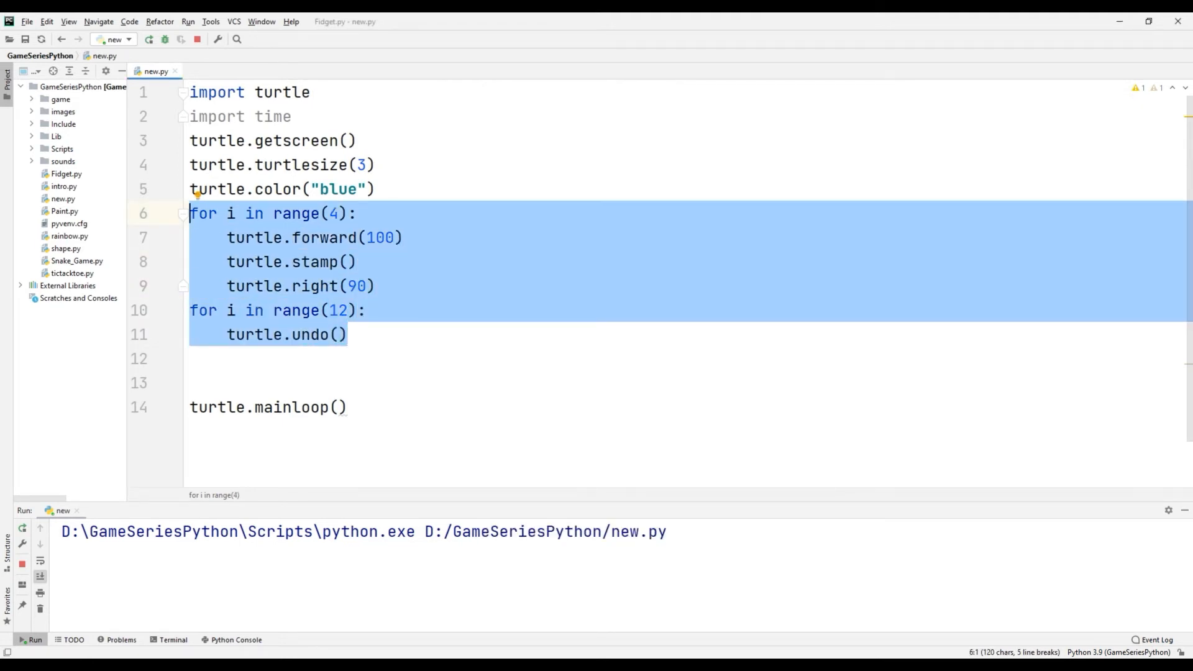
- Replace the loops with turtle.forward(100), turtle.stamp(), turtle.right(90), turtle.forward(100) and time.sleep(2)
type("turtle.forward()")
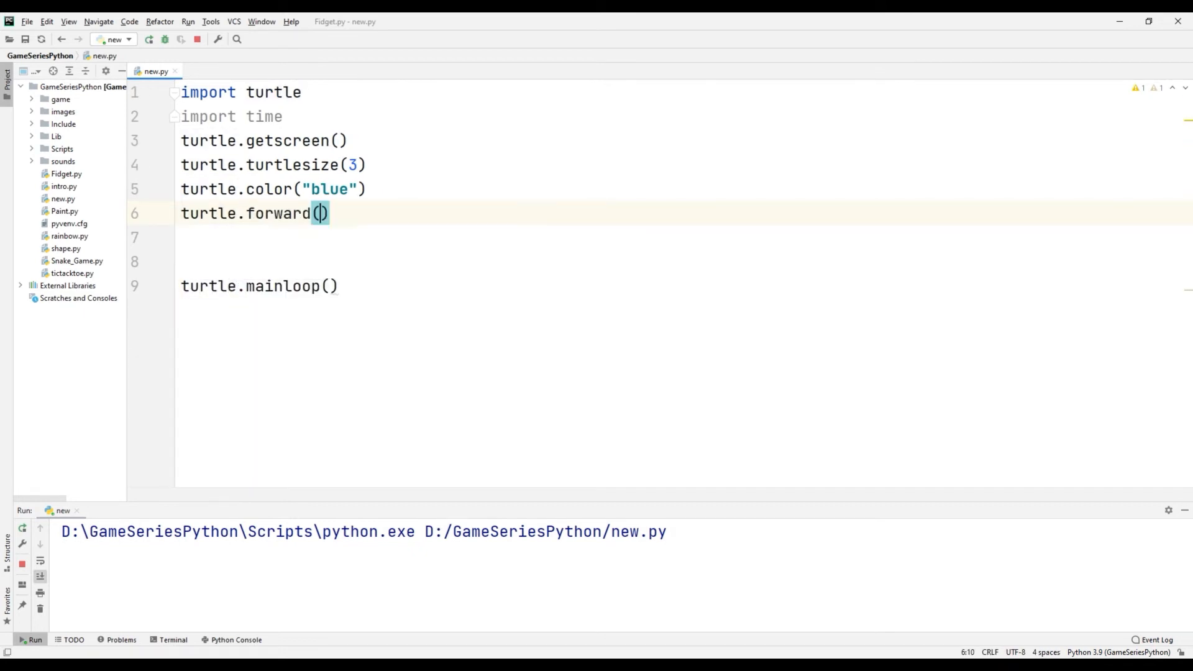
type("100)")
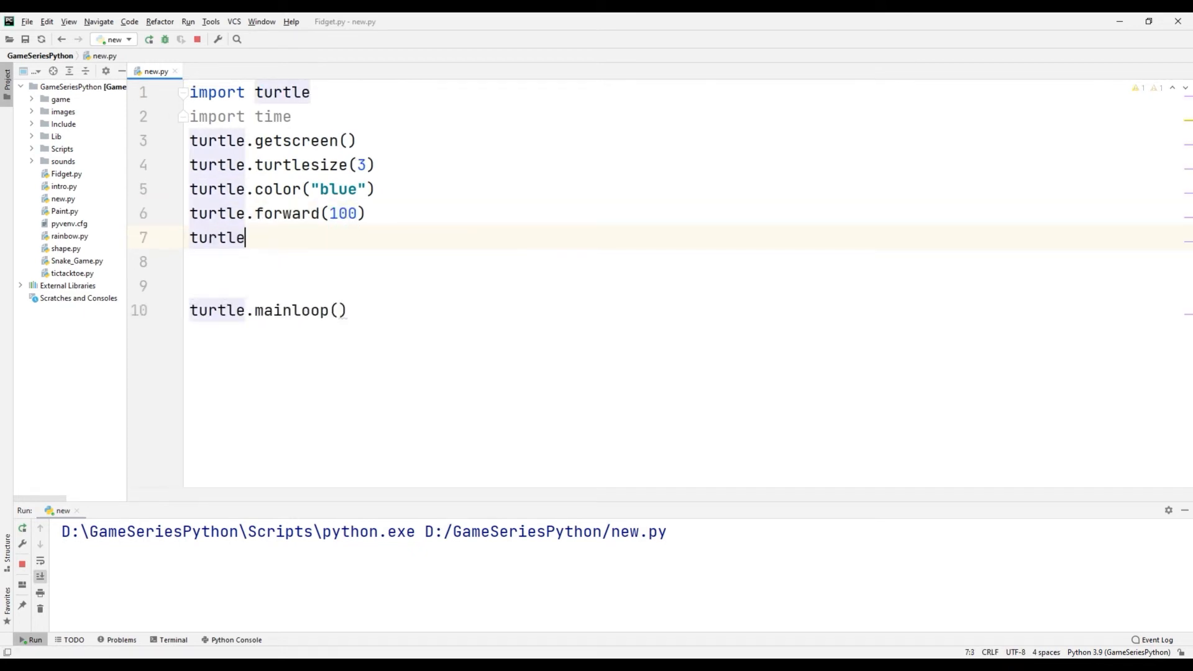
type(".s")
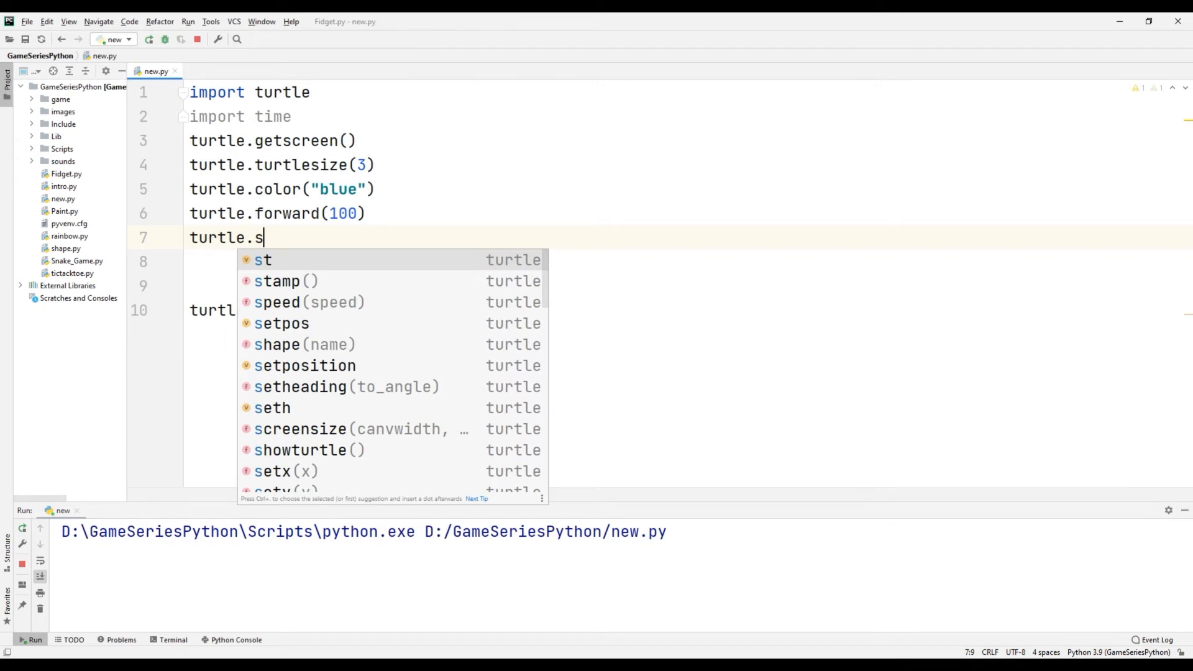
left_click(278, 280)
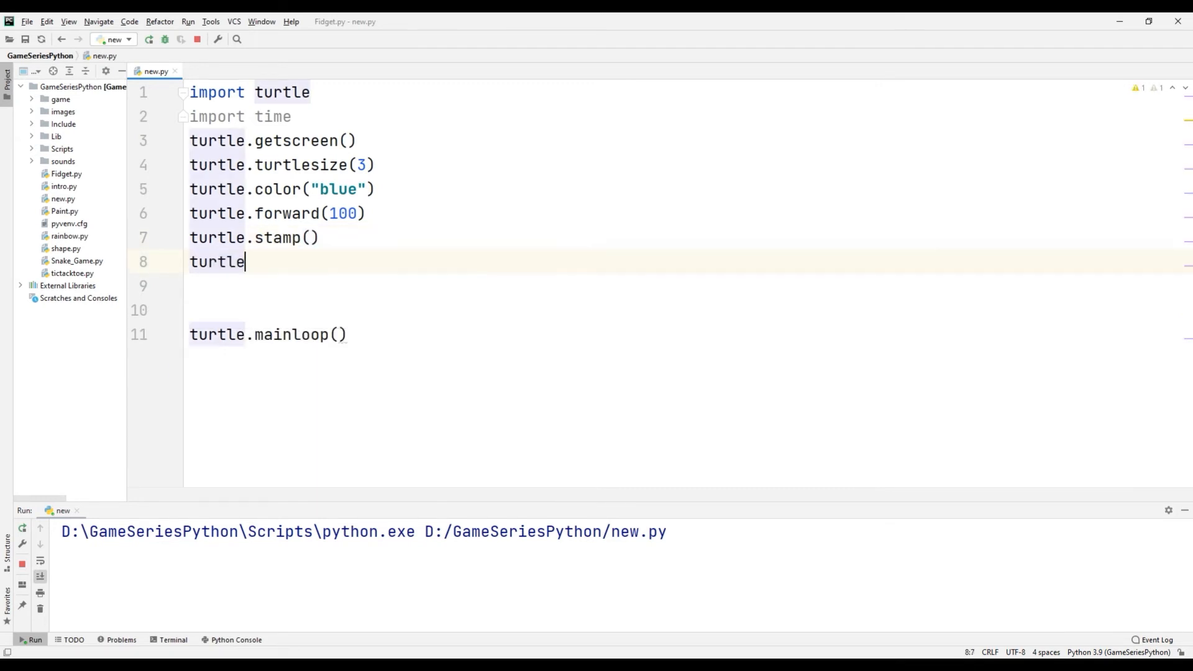
type(".right(90)")
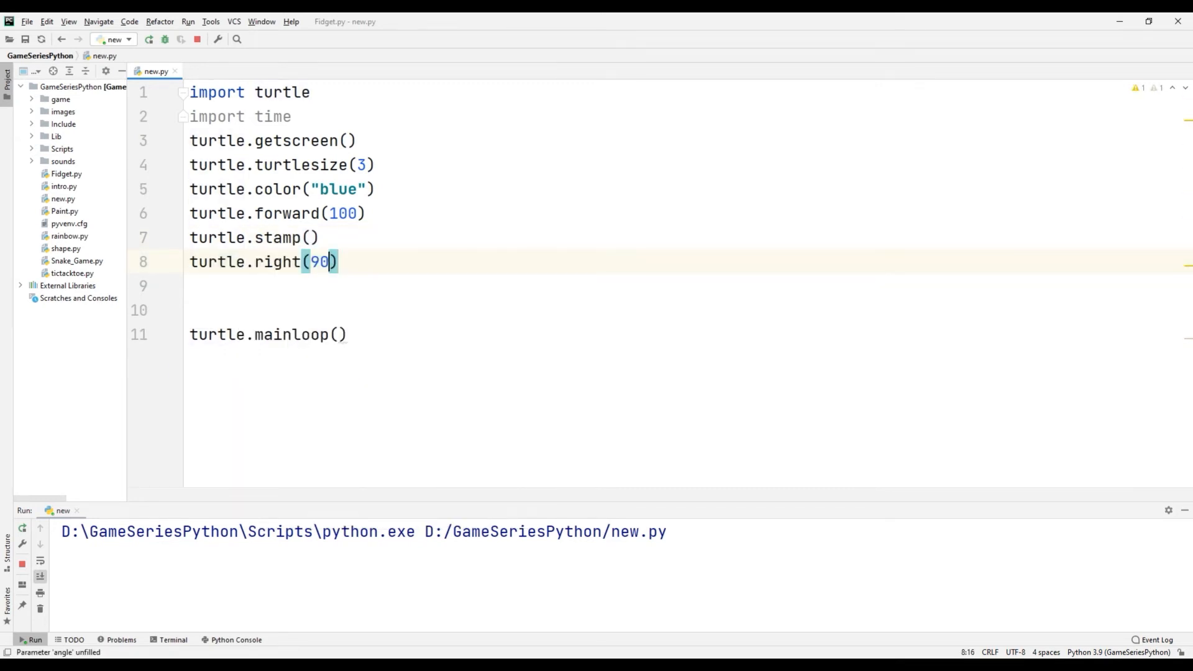
type("turtle.forward(100")
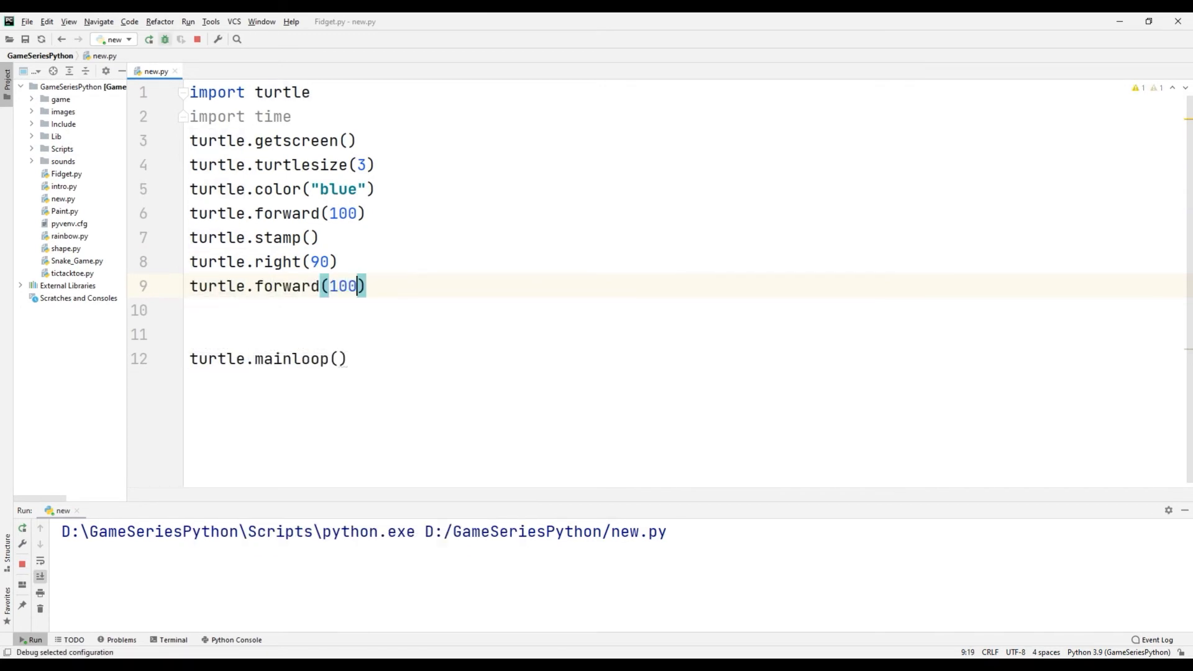
left_click(150, 38)
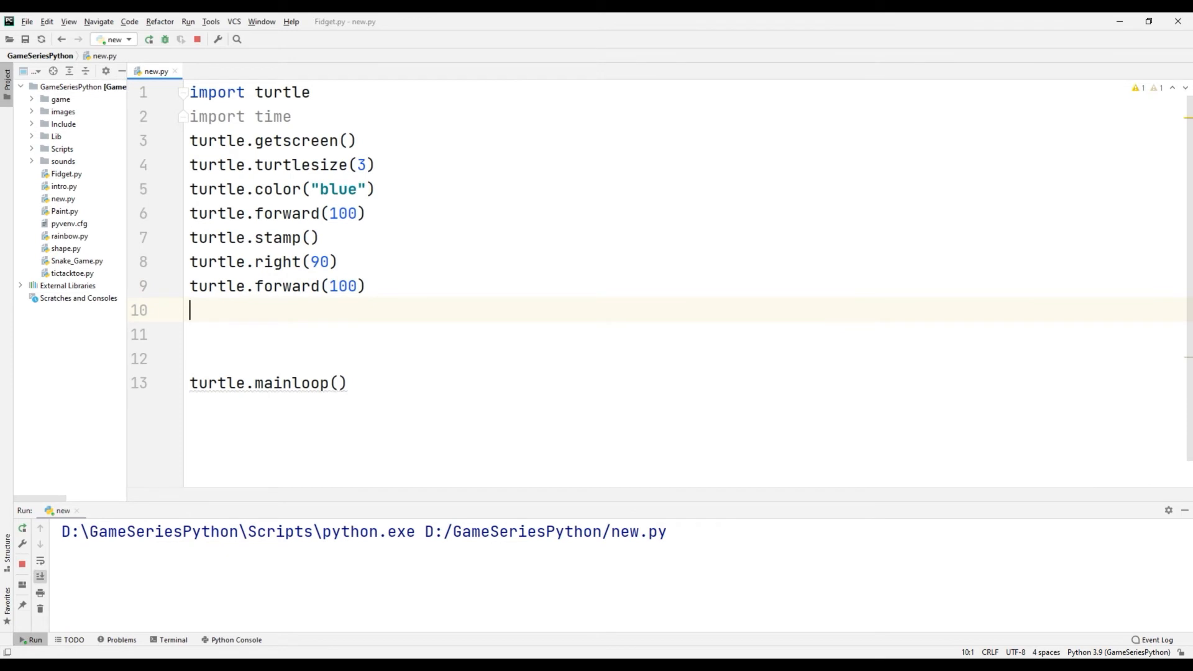
type("time.sleep()")
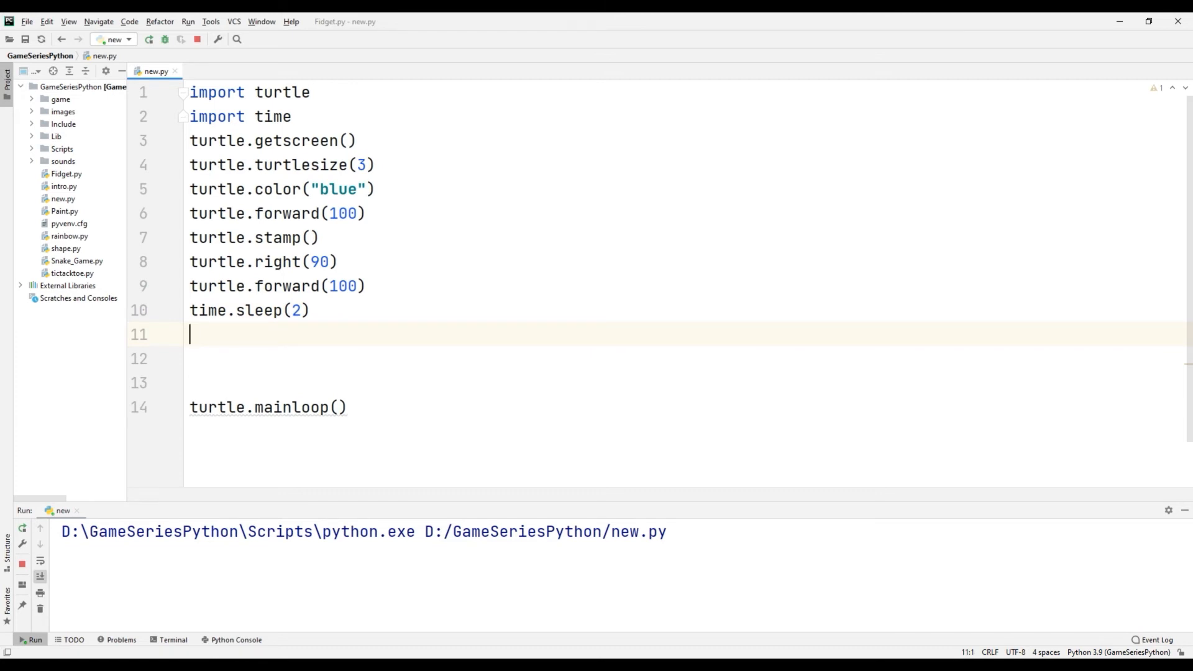
- Store the stamp as a = turtle.stamp(), add turtle.clearstamp(a) after the sleep, then stop and rerun
type("turtle.clearstamp()")
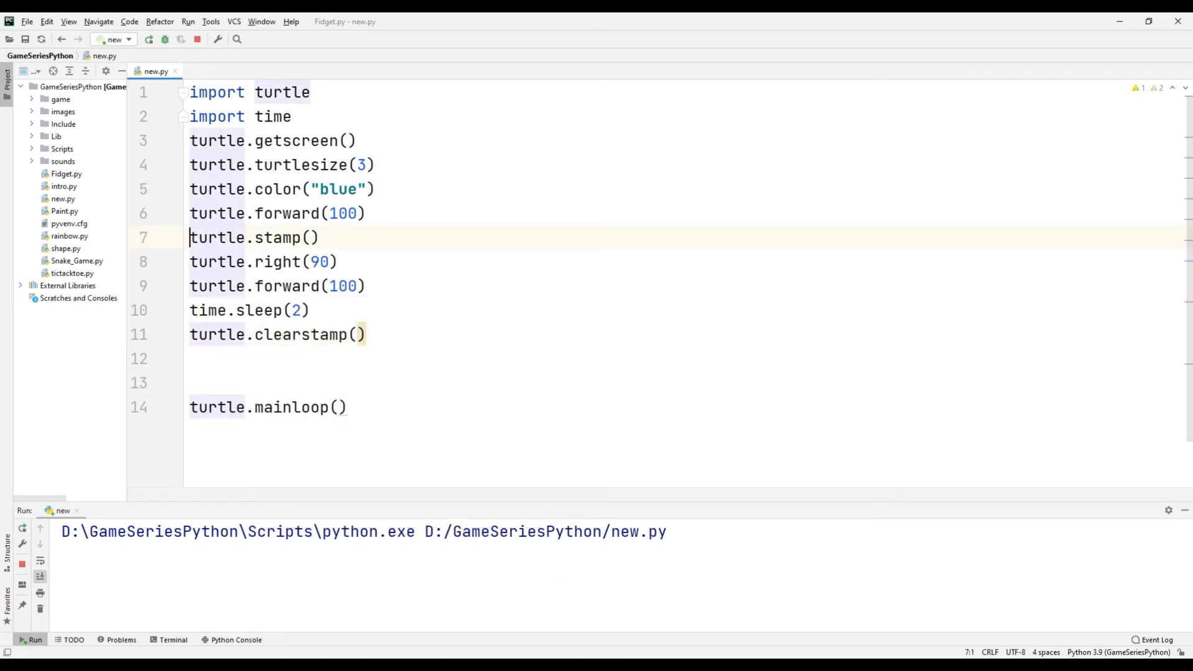
type("a =")
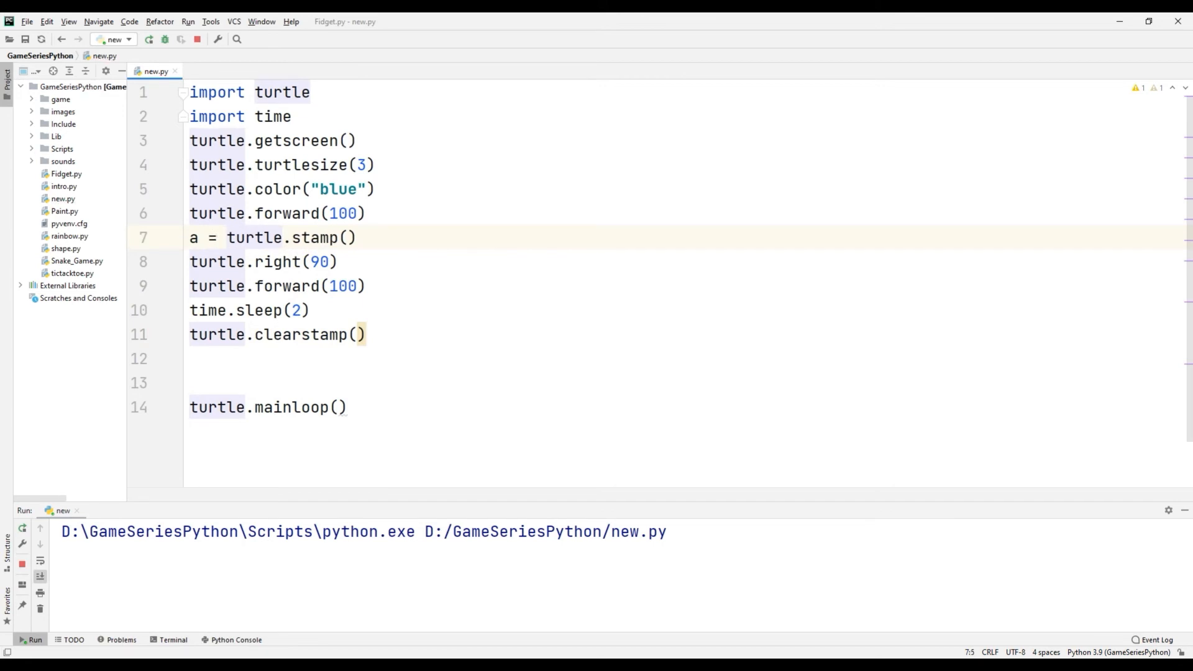
type("a")
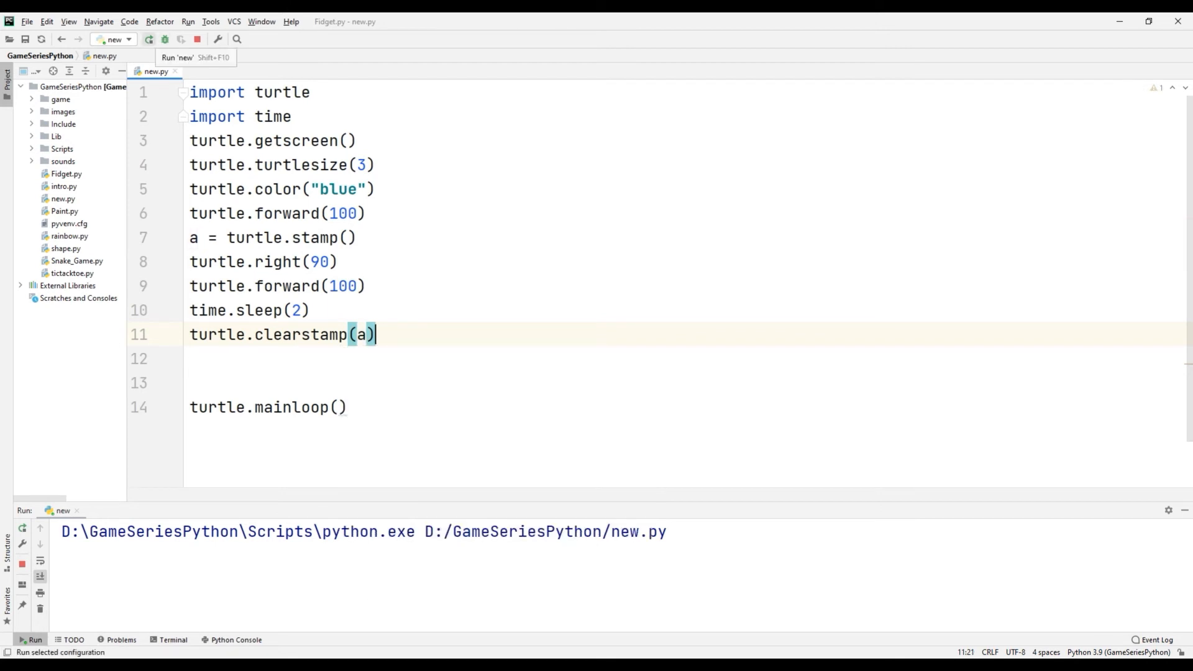
left_click(149, 38)
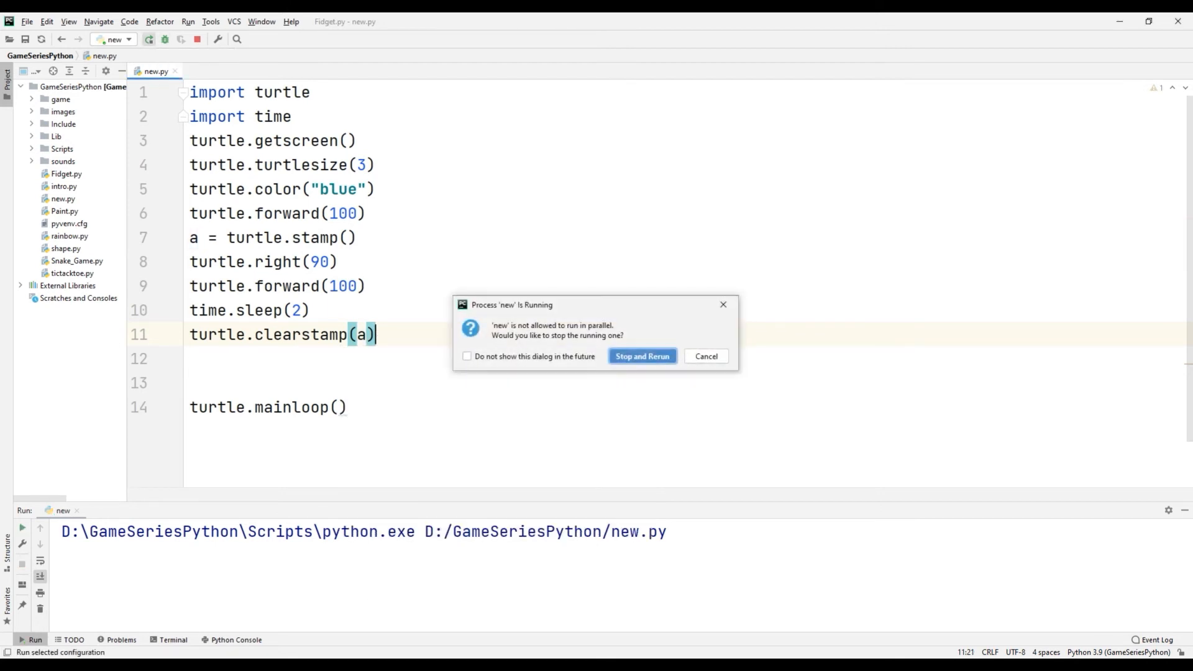
left_click(642, 356)
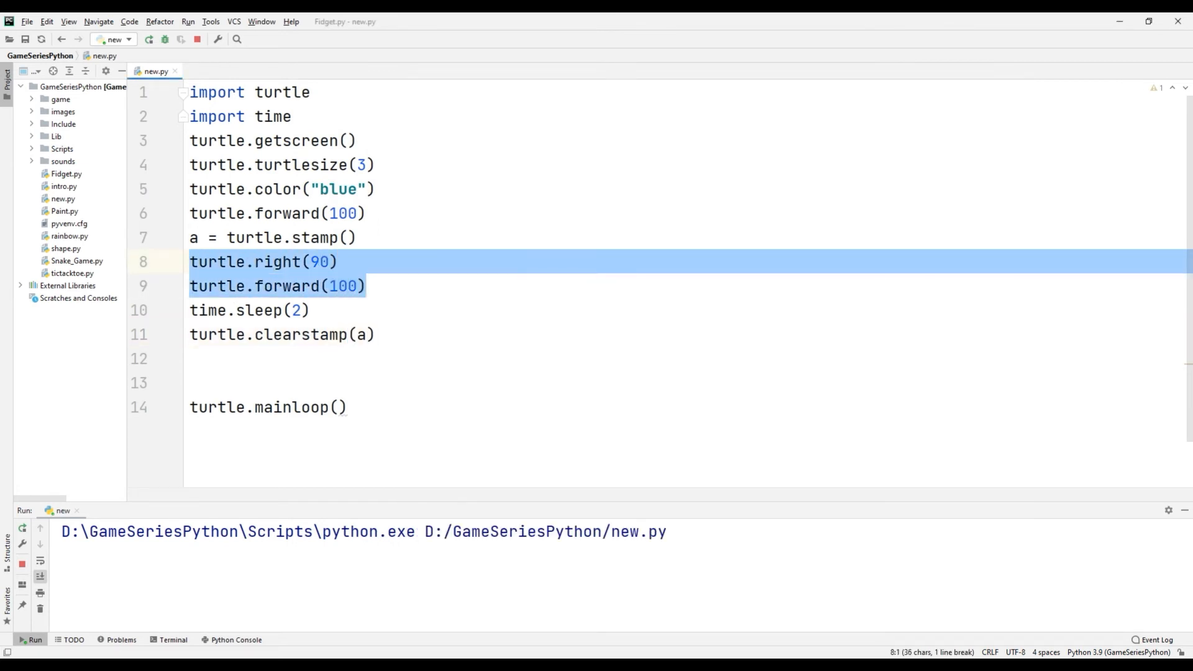
- Duplicate the right-90 and forward-100 lines and add a second stamp saved as b = turtle.stamp()
key("enter")
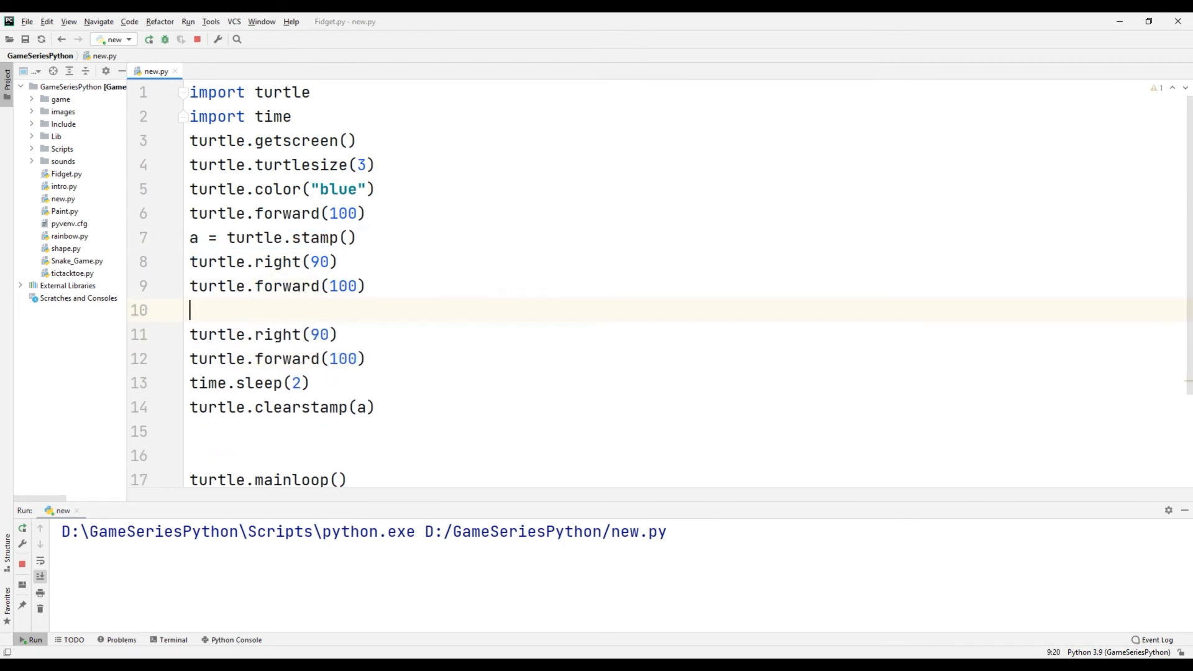
type("a = turtle.stamp()")
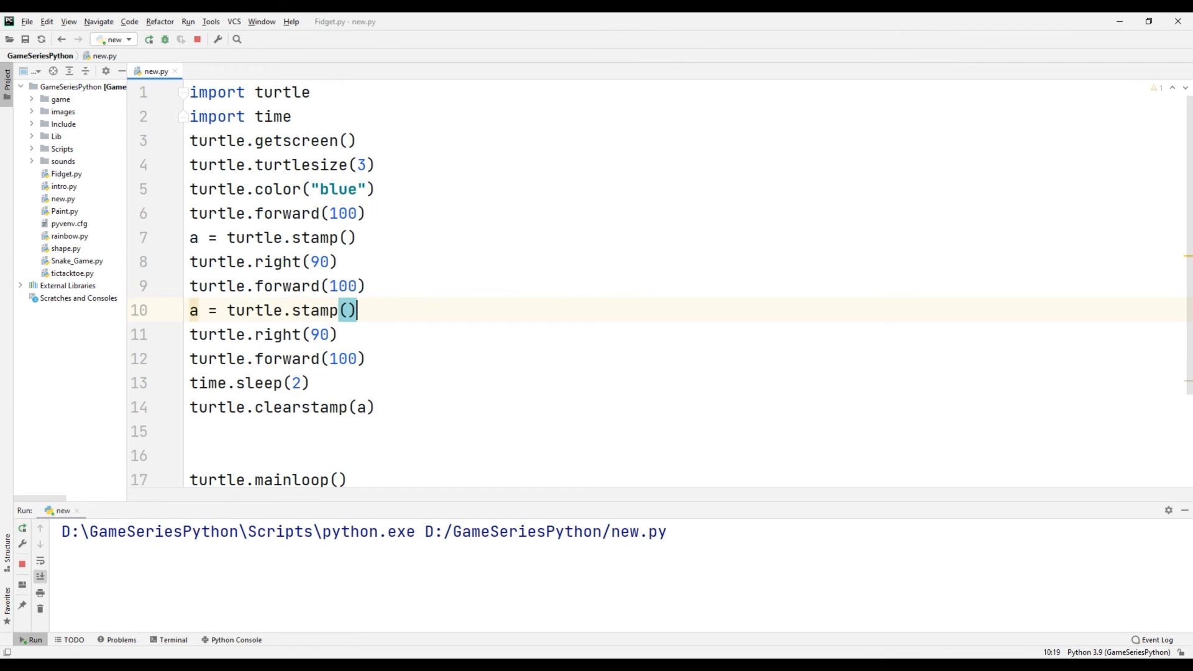
left_click(196, 309)
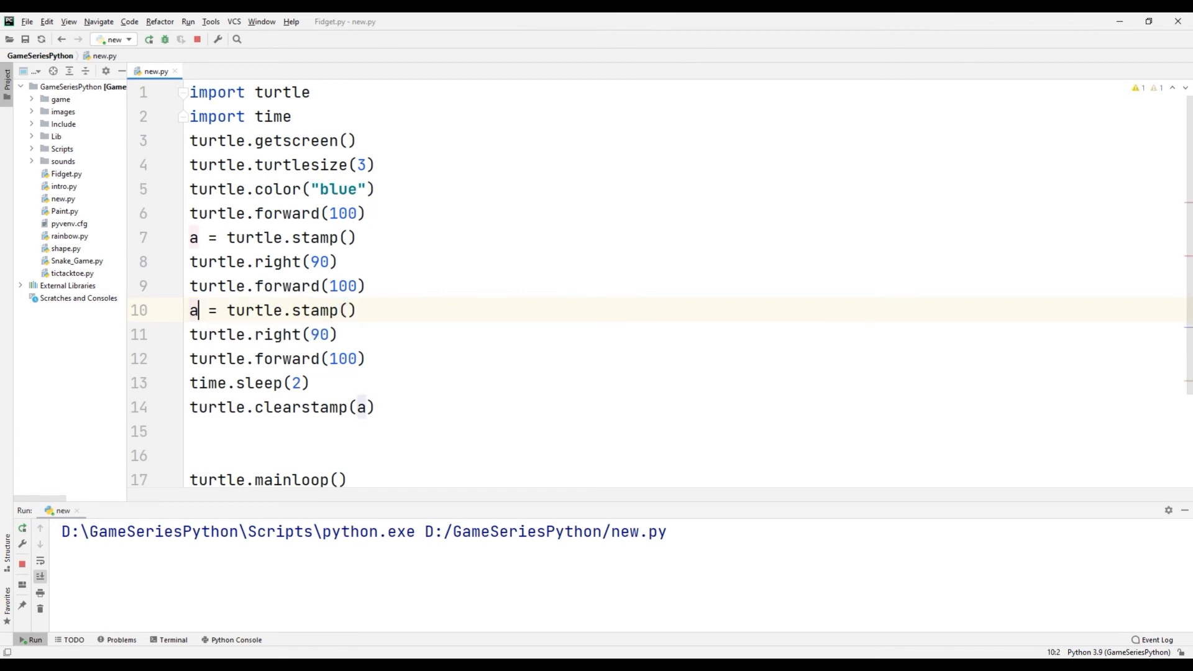
type("b")
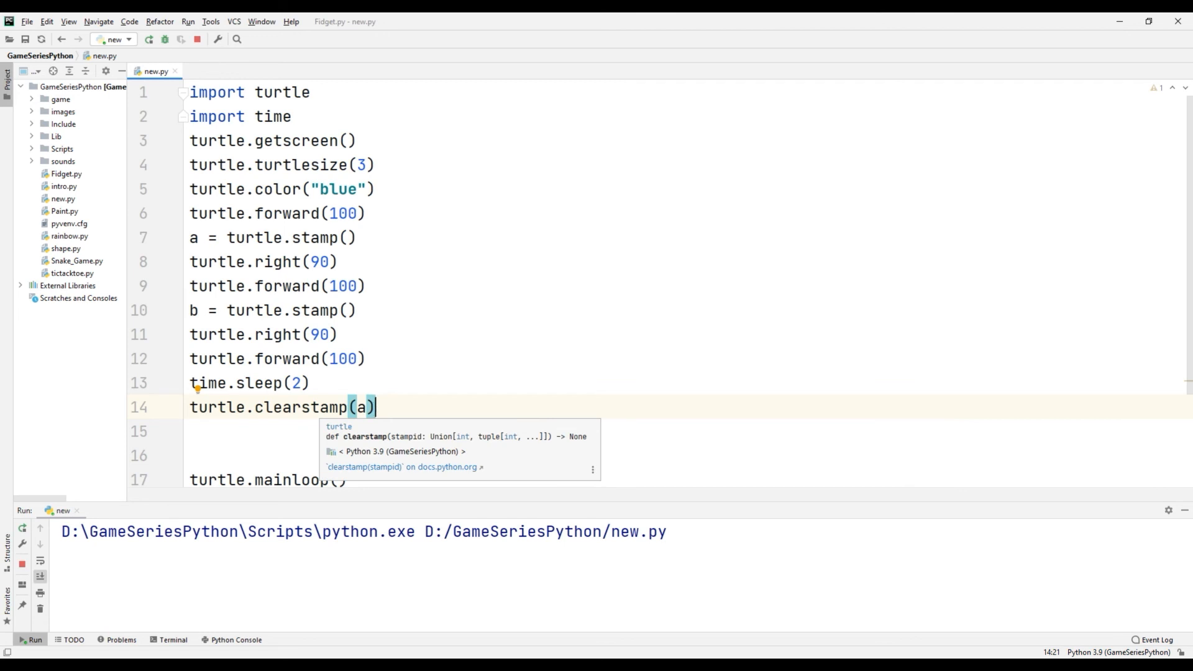
- Replace clearstamp(a) with an argument-free clearstamps() and rerun to show the two blue arrows
type("s")
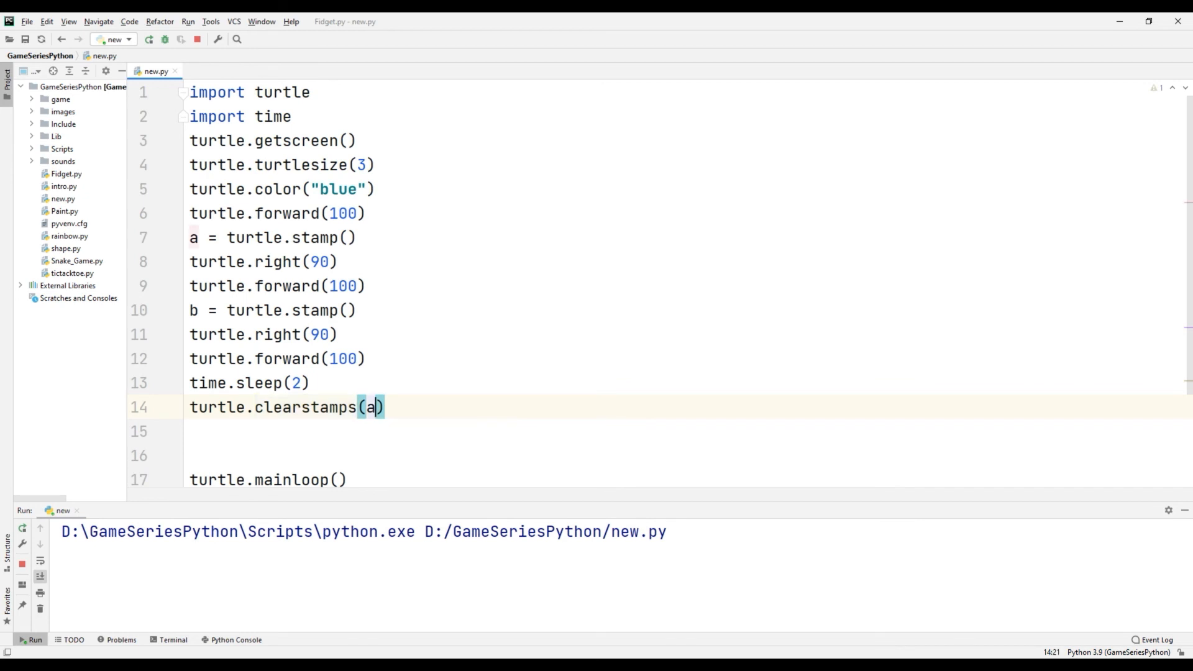
key("Backspace")
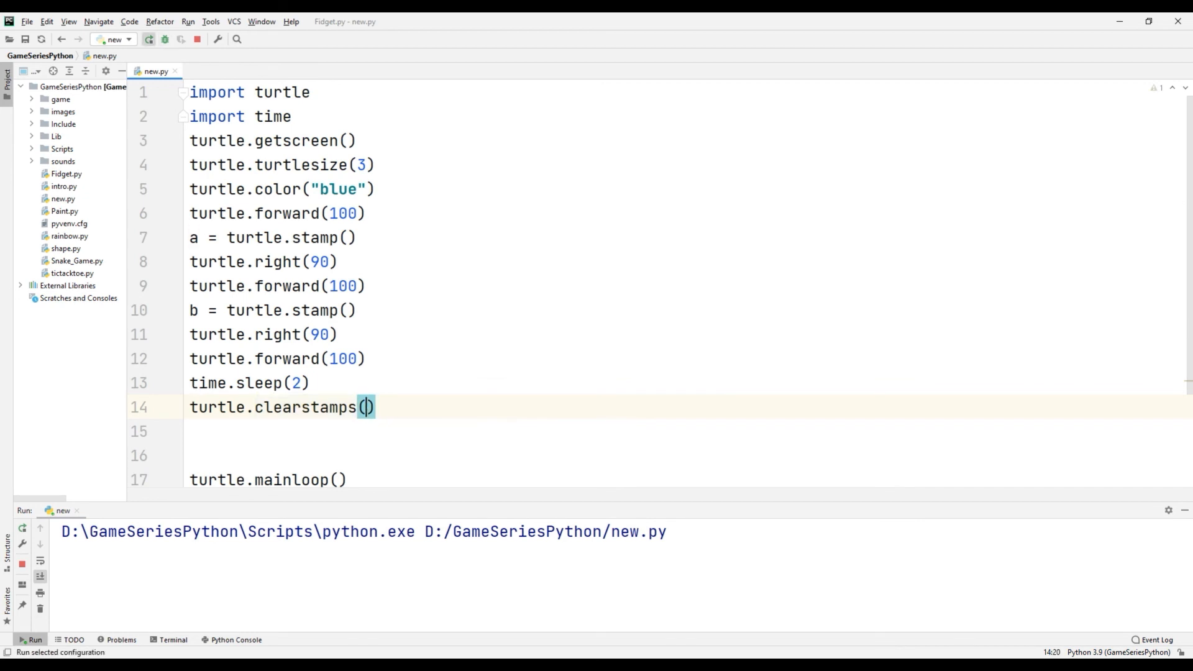
left_click(149, 38)
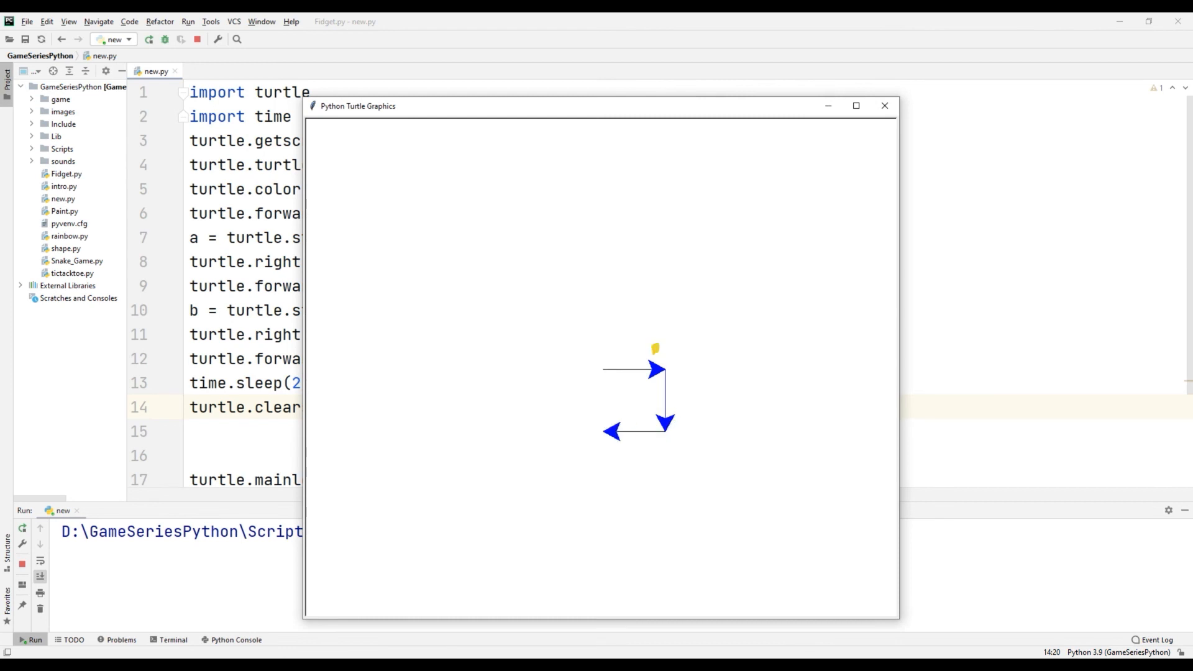